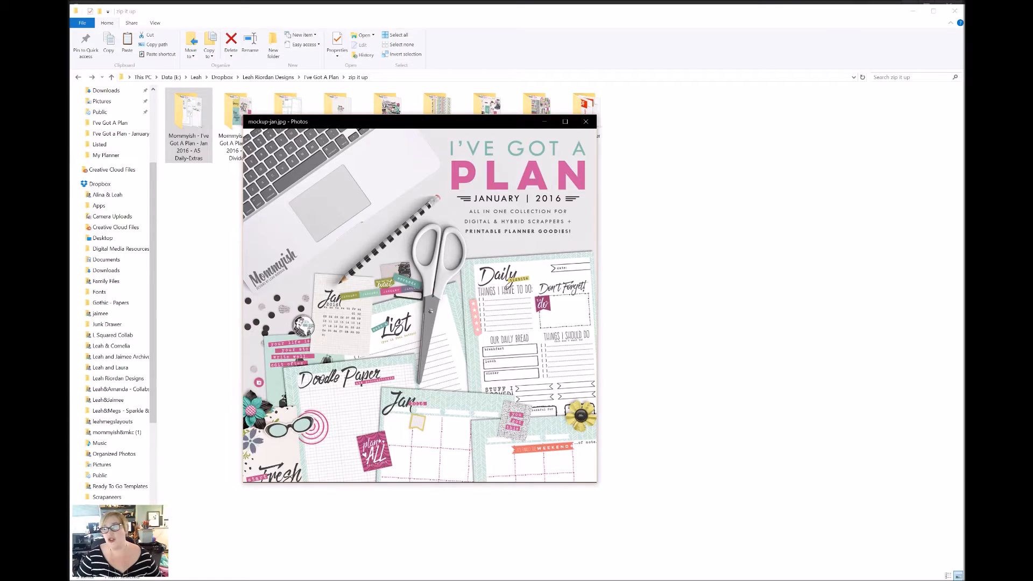
{"action": "mouse_move", "coordinate": [375, 219]}
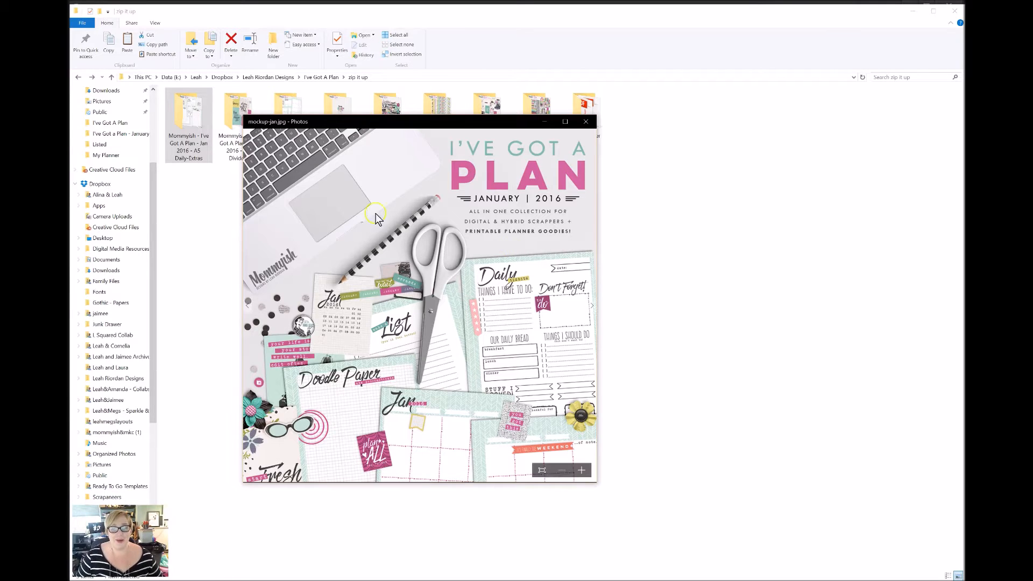
{"action": "mouse_move", "coordinate": [510, 236]}
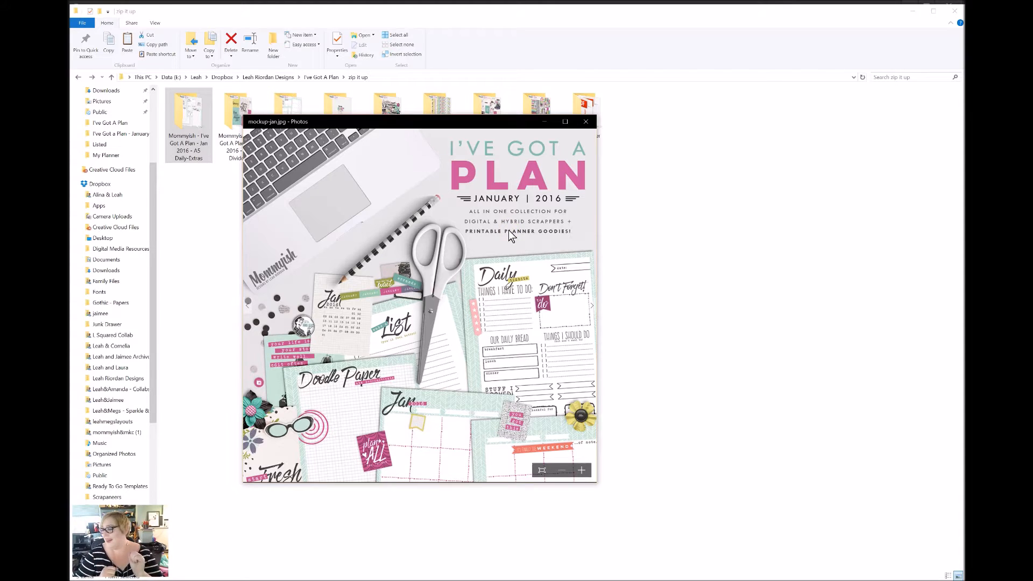
Close the mockup-jan.jpg preview to return to the zip-it-up collection folders
{"action": "left_click", "coordinate": [585, 122]}
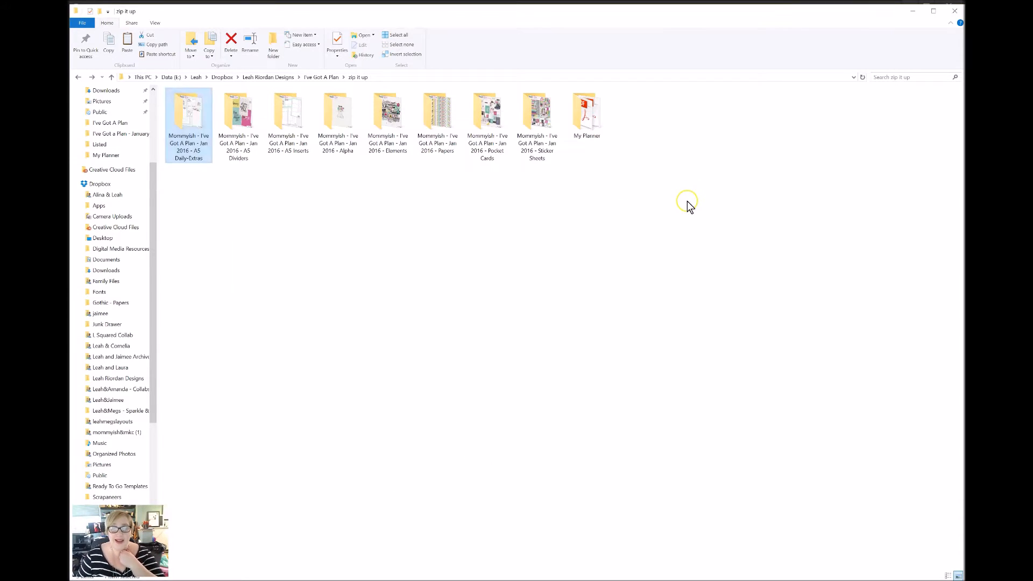
{"action": "mouse_move", "coordinate": [189, 115]}
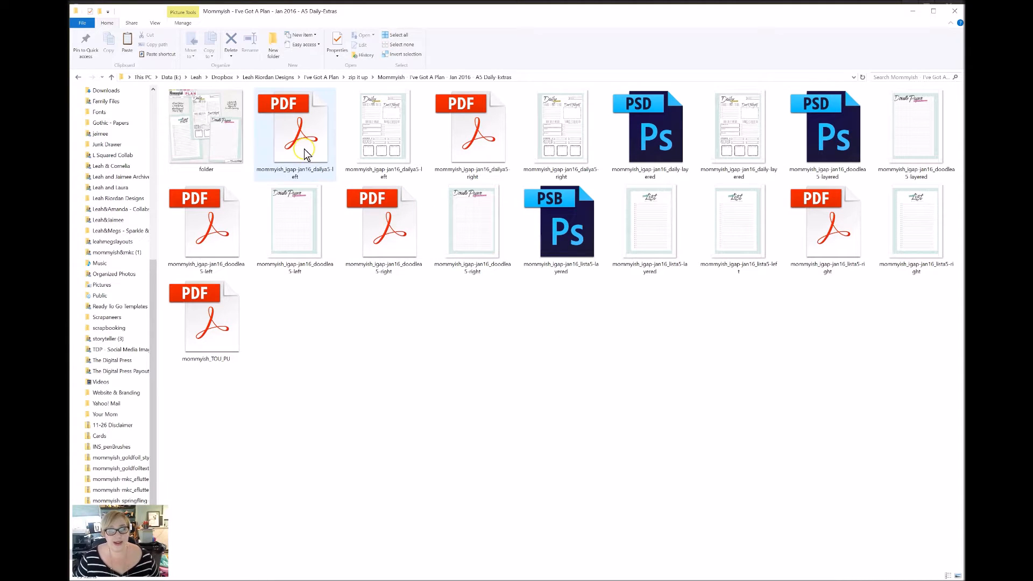
Select the dailya5-left PDF inside the A5 Daily-Extras folder
{"action": "left_click", "coordinate": [295, 131]}
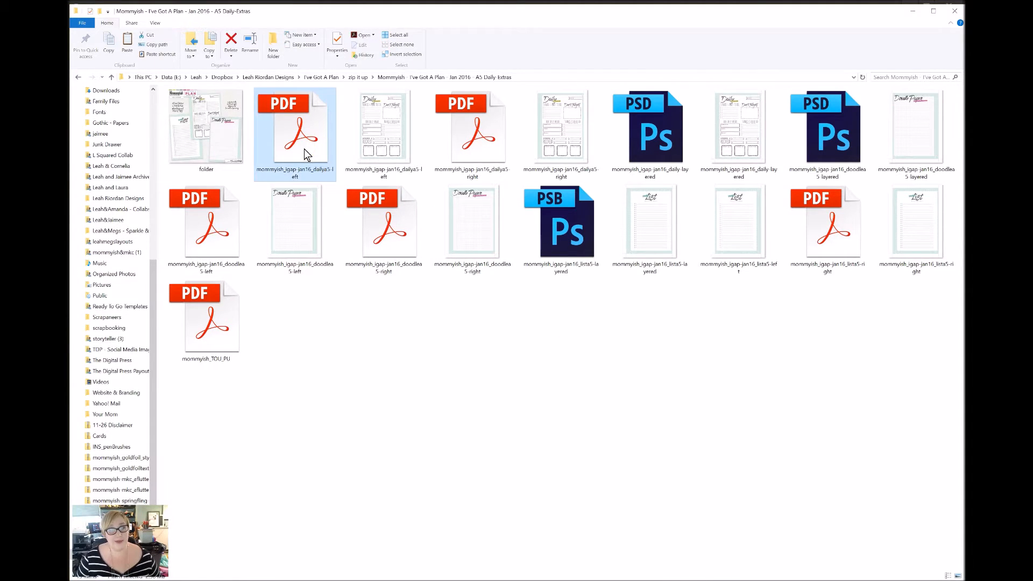
View the dailya5-left PDF's Daily Tidbits page zoomed out and scrolled through in Acrobat
{"action": "double_click", "coordinate": [295, 128]}
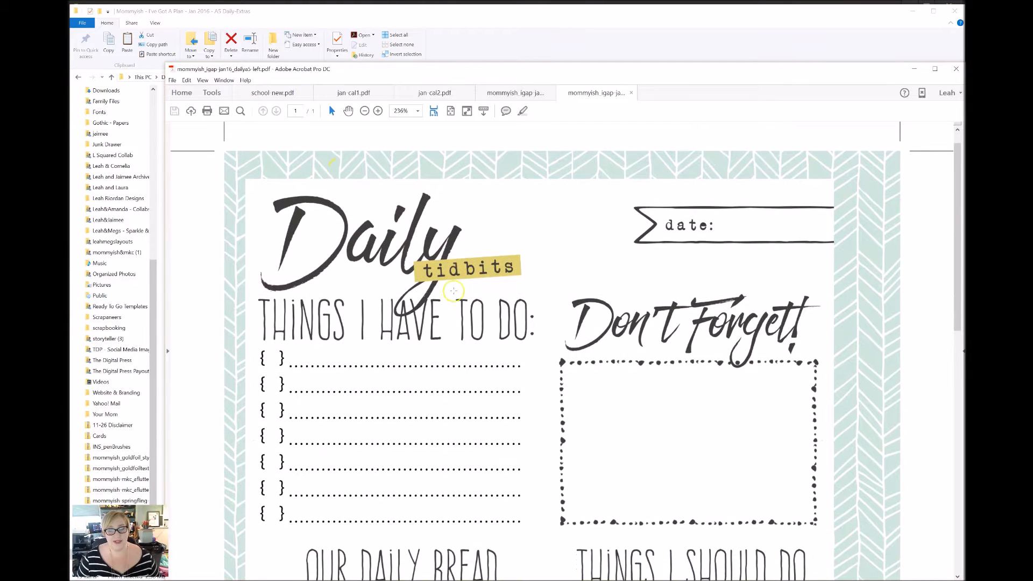
{"action": "left_click", "coordinate": [365, 111]}
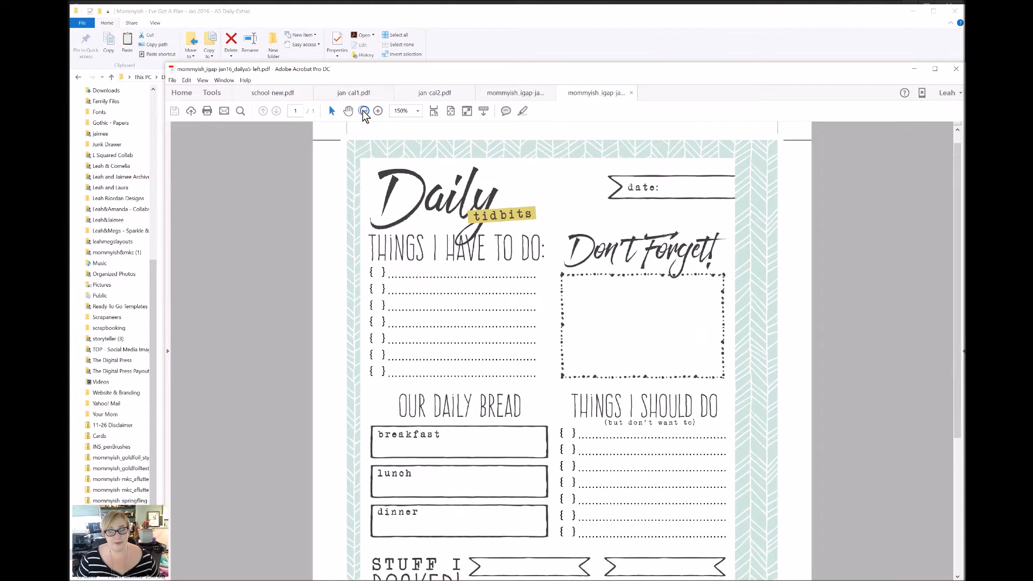
{"action": "left_click", "coordinate": [365, 111]}
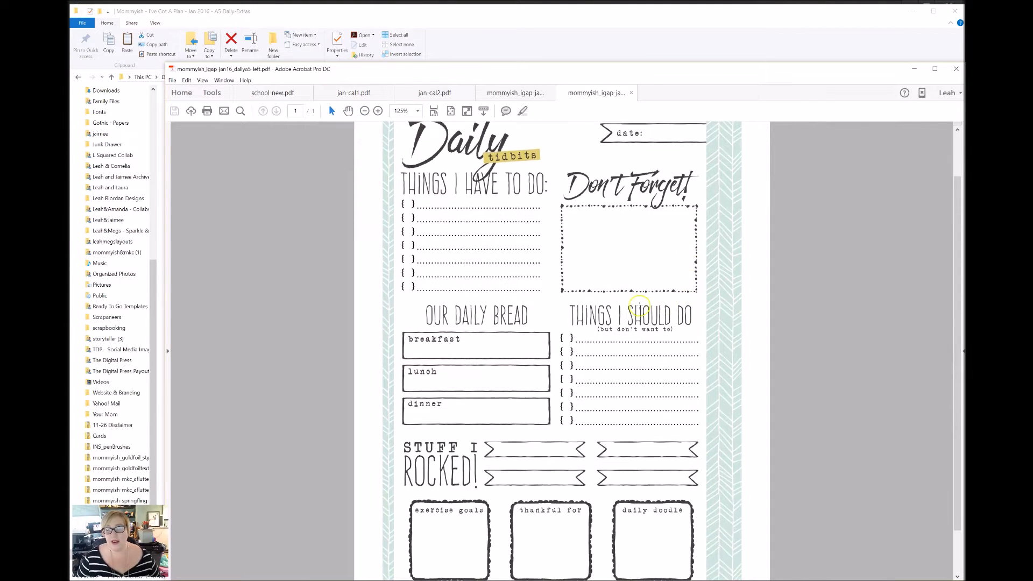
{"action": "scroll", "scroll_direction": "down", "scroll_amount": 3}
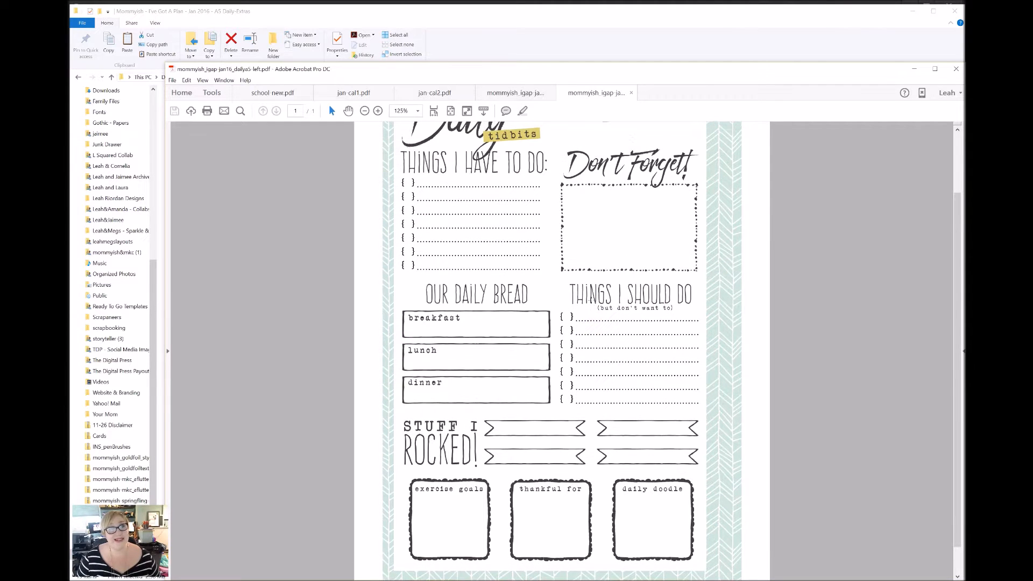
{"action": "scroll", "scroll_direction": "up", "scroll_amount": 3}
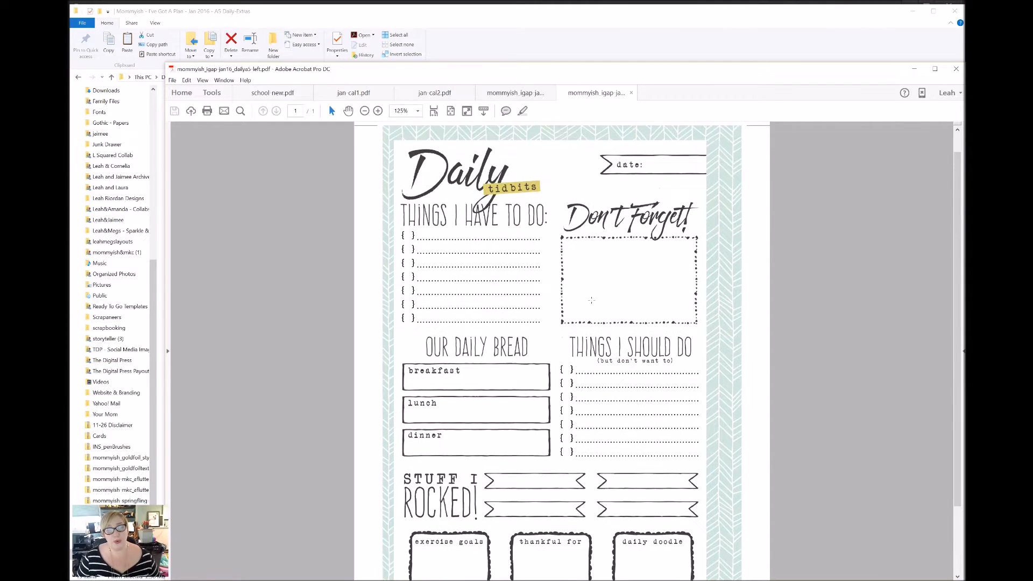
{"action": "mouse_move", "coordinate": [553, 245]}
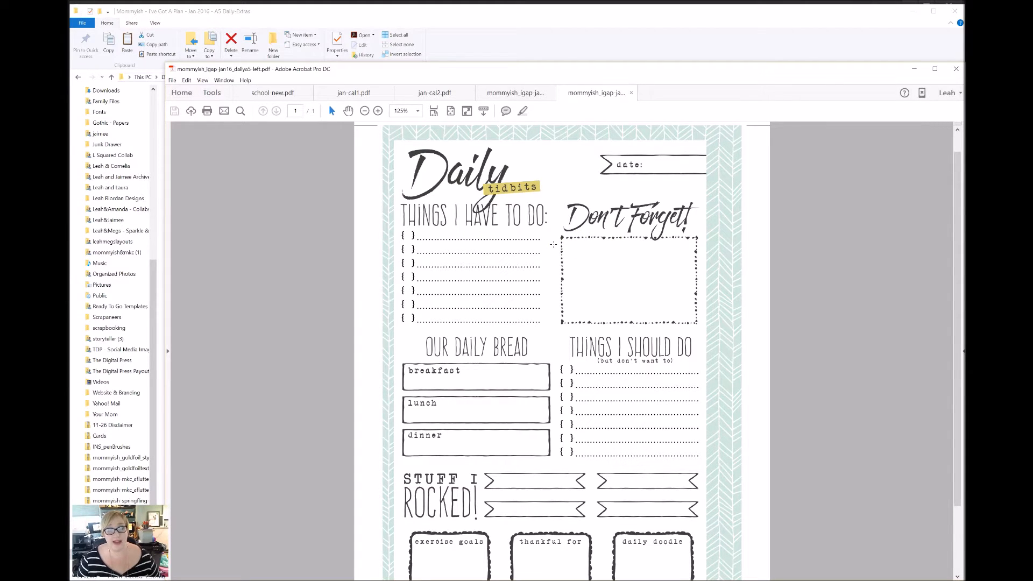
{"action": "mouse_move", "coordinate": [662, 176]}
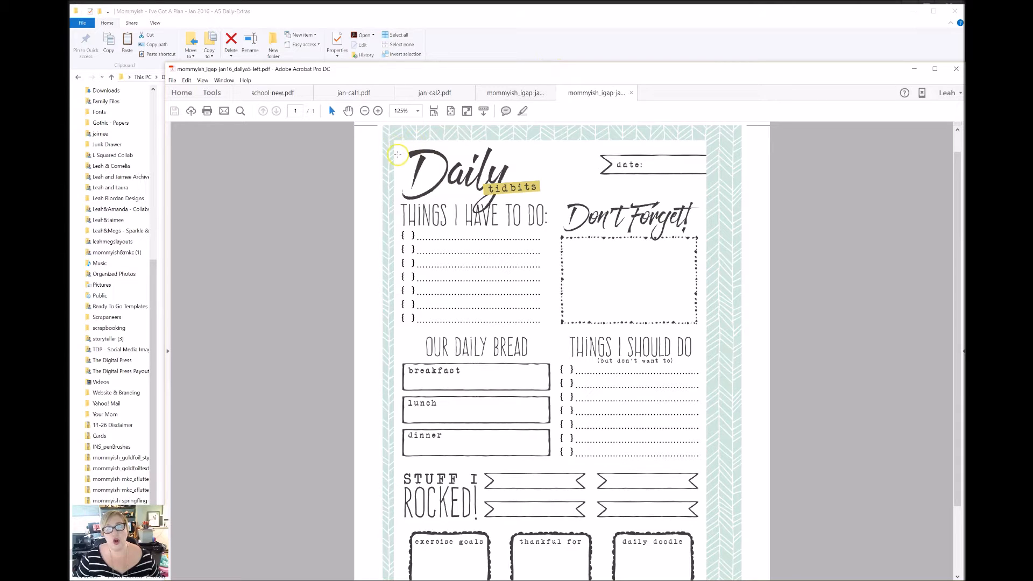
{"action": "mouse_move", "coordinate": [401, 176]}
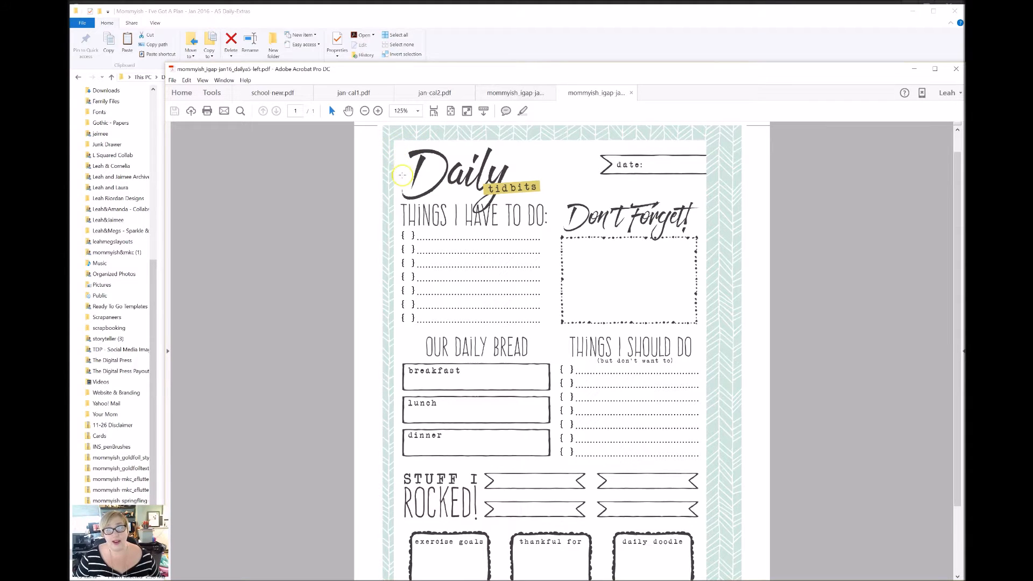
{"action": "mouse_move", "coordinate": [407, 351]}
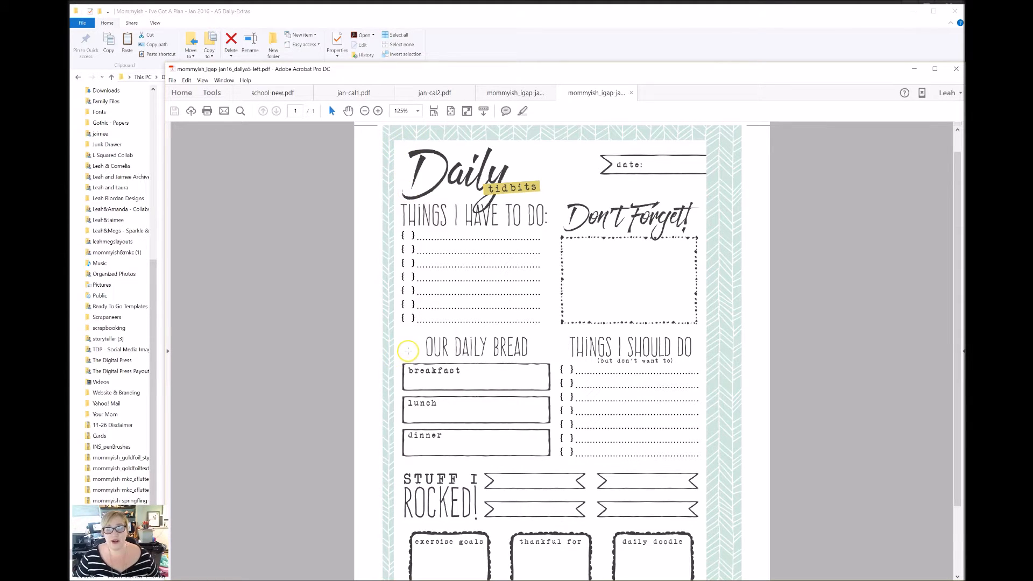
{"action": "mouse_move", "coordinate": [413, 558]}
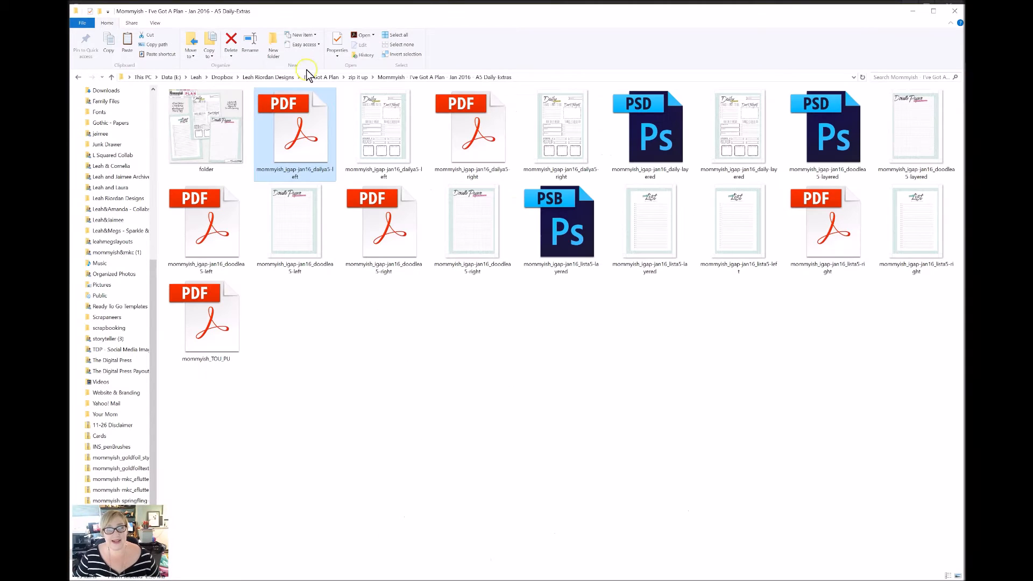
{"action": "mouse_move", "coordinate": [319, 148]}
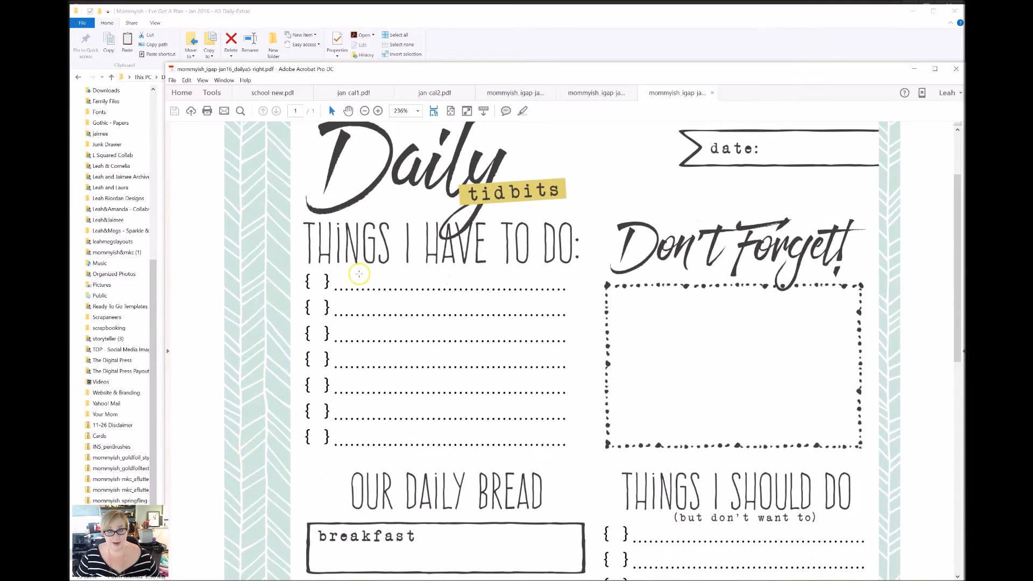
{"action": "scroll", "scroll_direction": "down", "scroll_amount": 3}
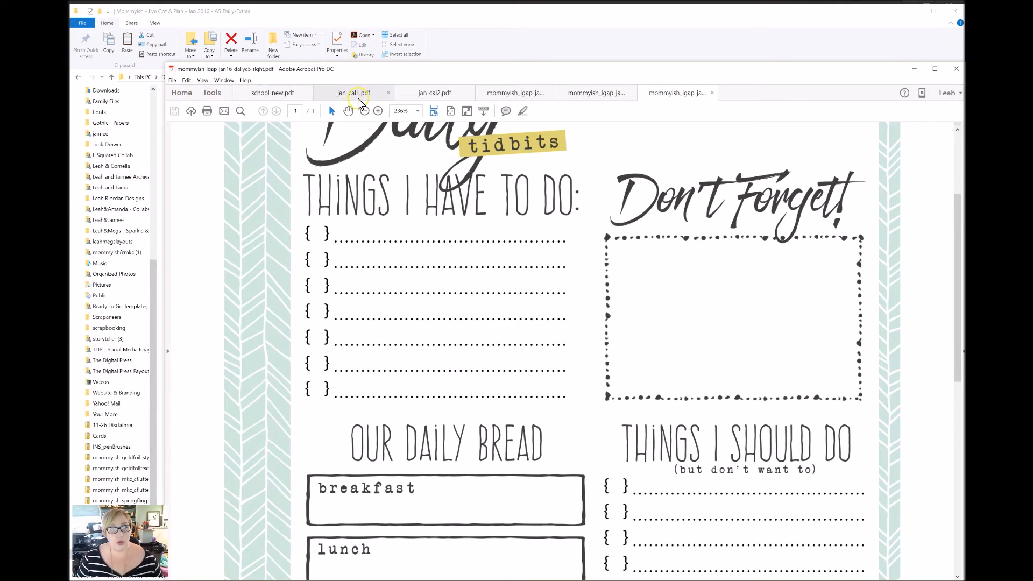
{"action": "mouse_move", "coordinate": [357, 98]}
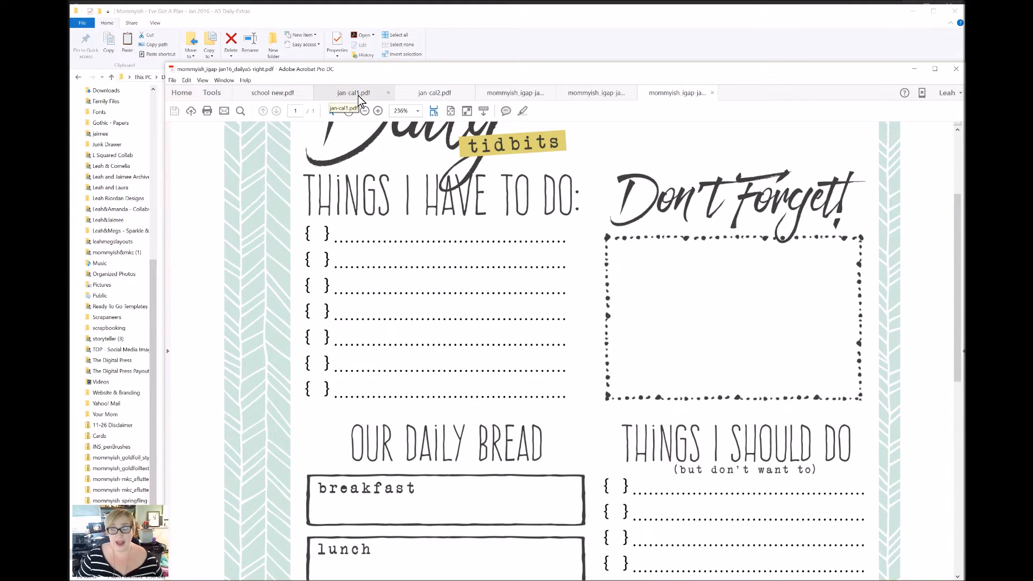
Show the jan cal2 PDF's Doodle Paper and notes pages, then switch documents
{"action": "left_click", "coordinate": [434, 93]}
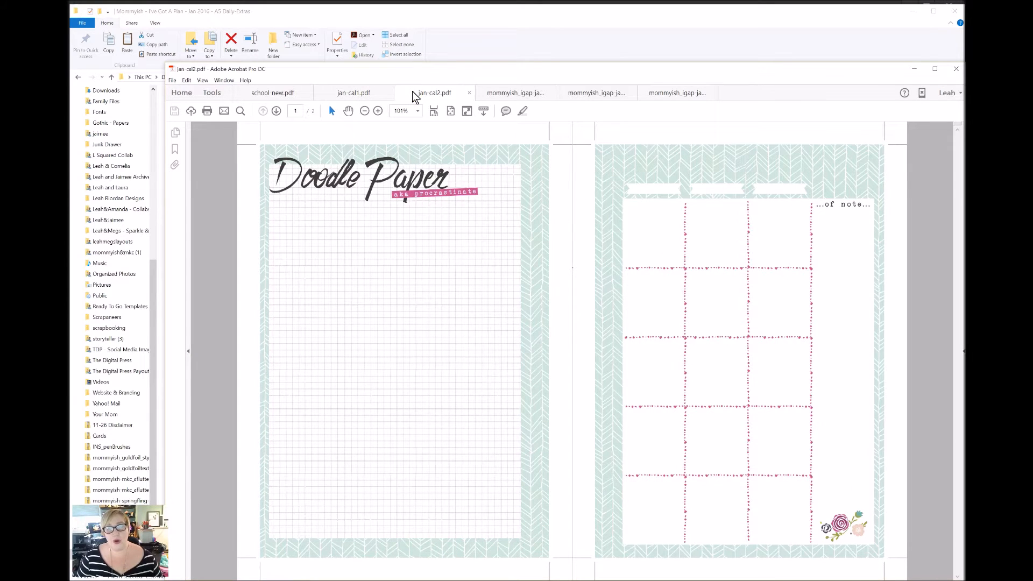
{"action": "left_click", "coordinate": [354, 93]}
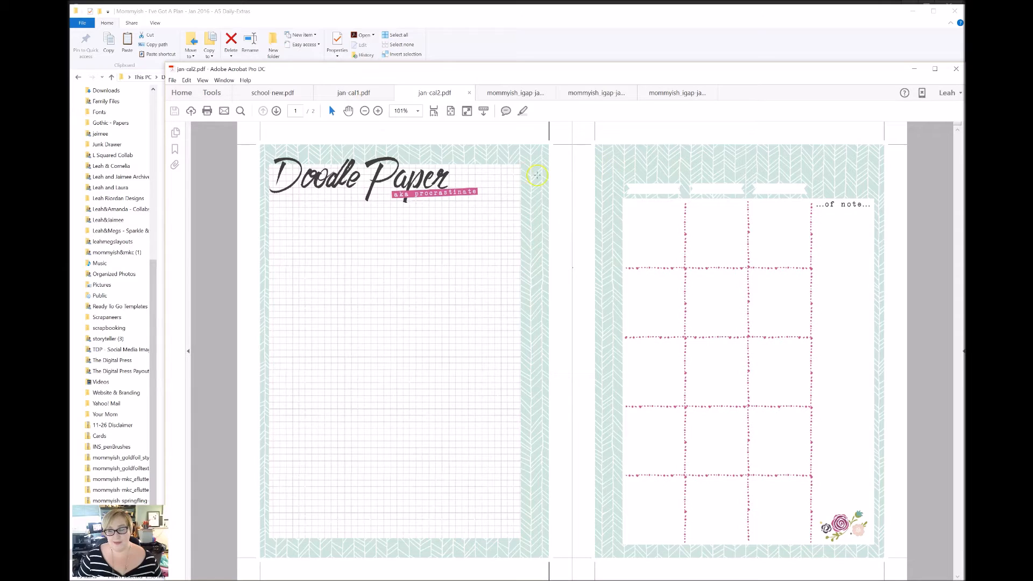
{"action": "mouse_move", "coordinate": [377, 221]}
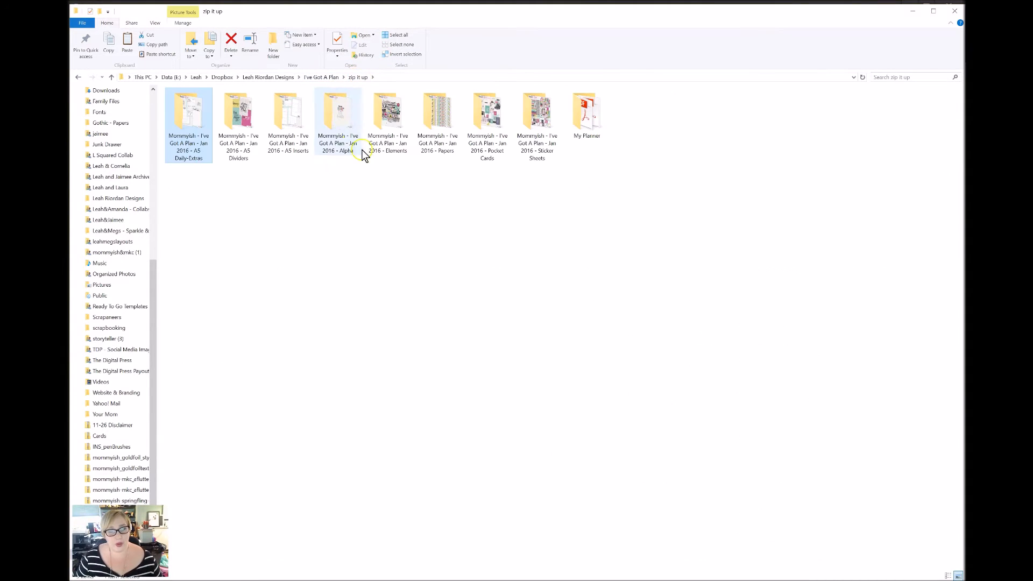
Enter the A5 Inserts folder and select the weekly a5-left PNG insert
{"action": "double_click", "coordinate": [288, 115]}
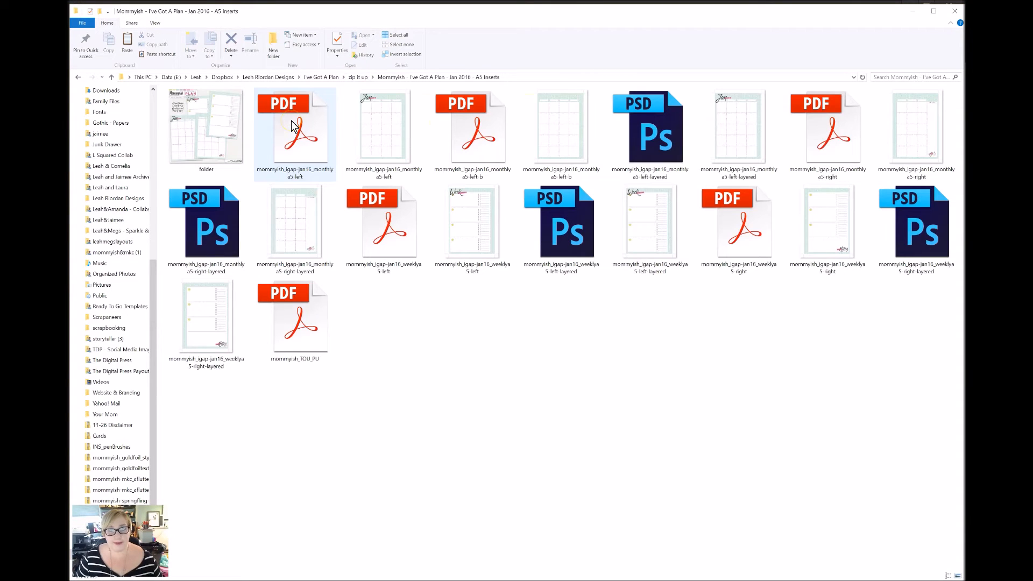
{"action": "mouse_move", "coordinate": [388, 137]}
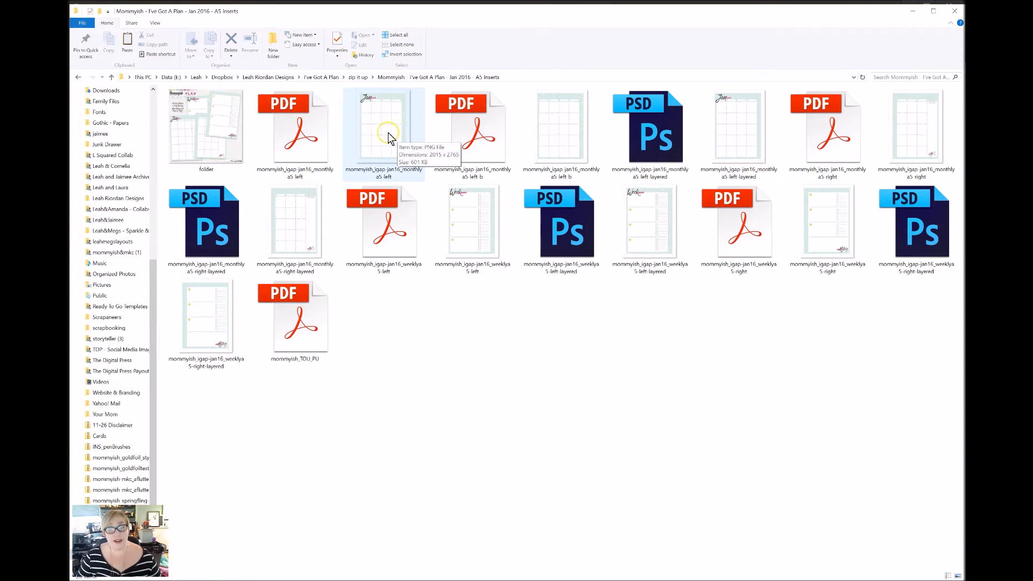
{"action": "mouse_move", "coordinate": [387, 136]}
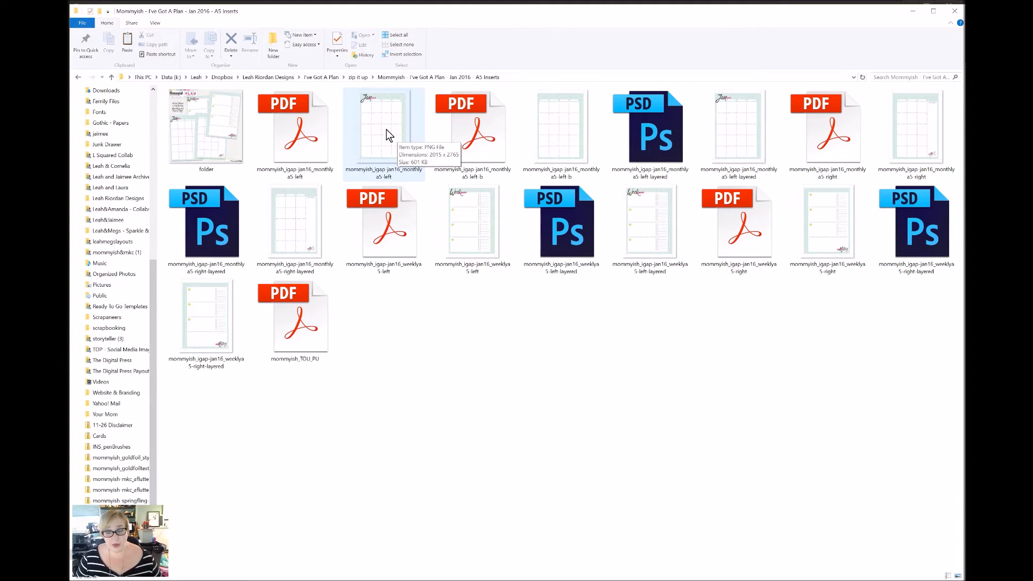
{"action": "mouse_move", "coordinate": [463, 227]}
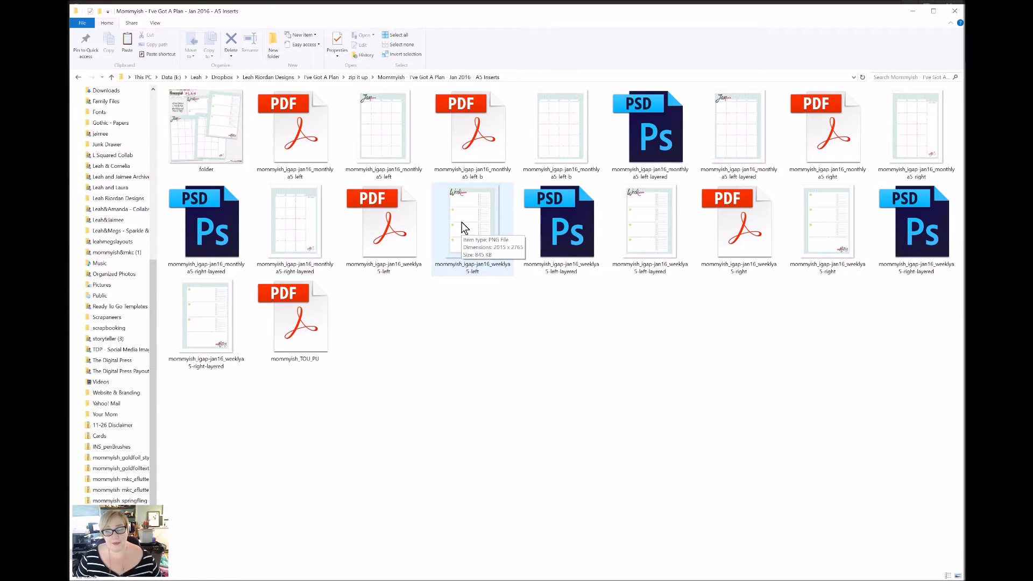
{"action": "left_click", "coordinate": [471, 224]}
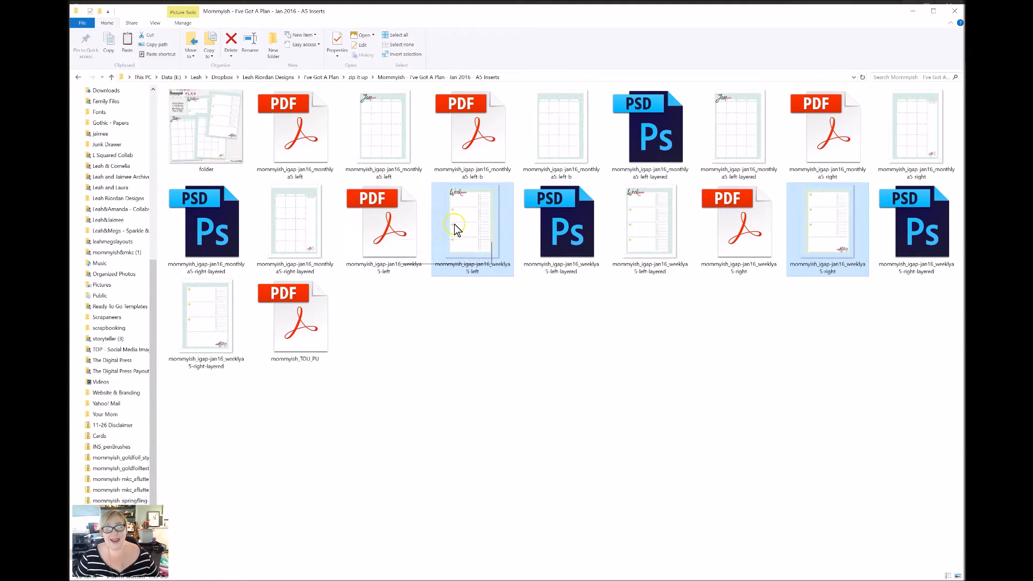
{"action": "mouse_move", "coordinate": [471, 210]}
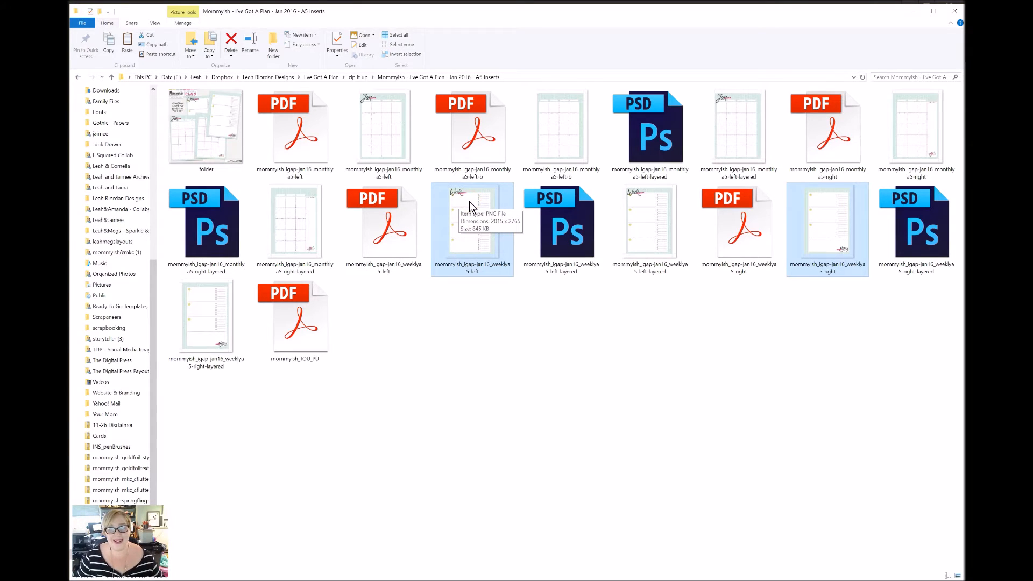
Preview the weekly a5-left PNG in Photos and return to the A5 Inserts folder
{"action": "double_click", "coordinate": [471, 227]}
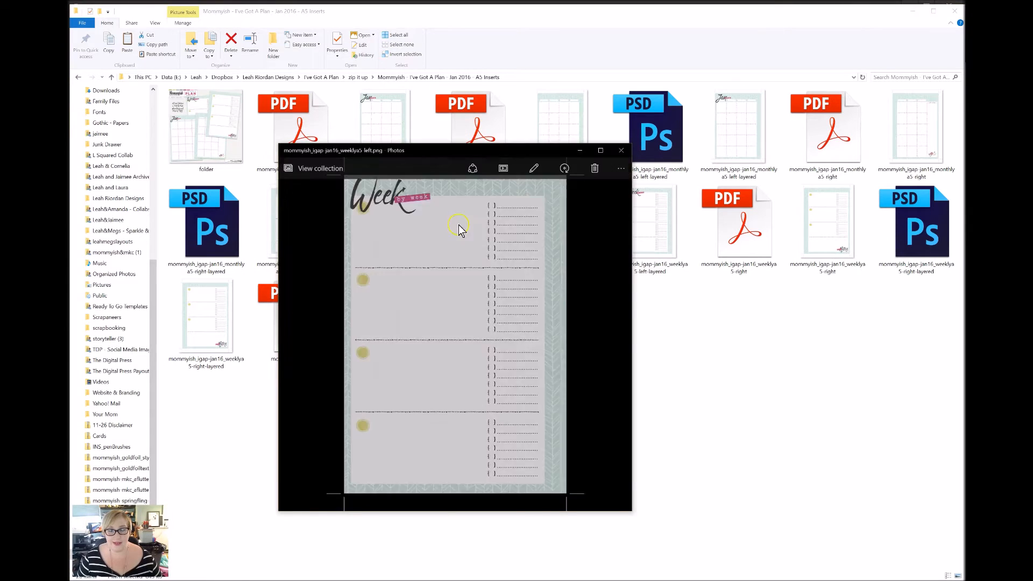
{"action": "mouse_move", "coordinate": [430, 507]}
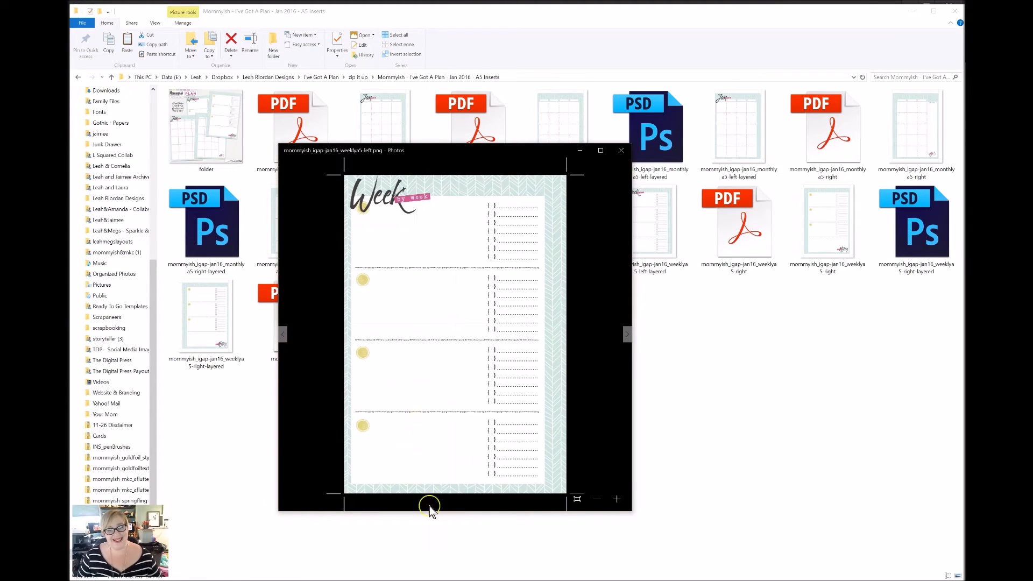
{"action": "mouse_move", "coordinate": [433, 386]}
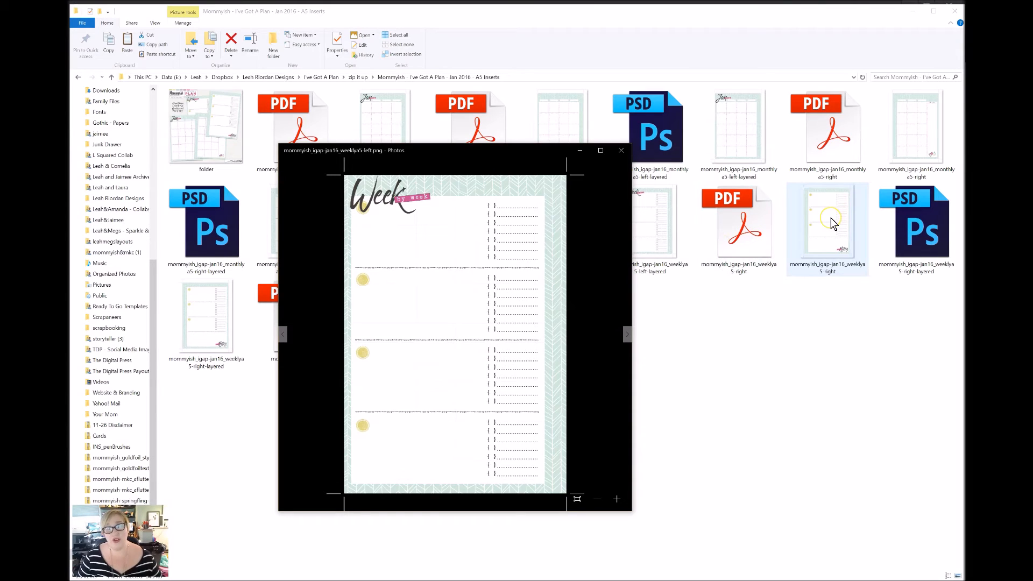
{"action": "mouse_move", "coordinate": [424, 221]}
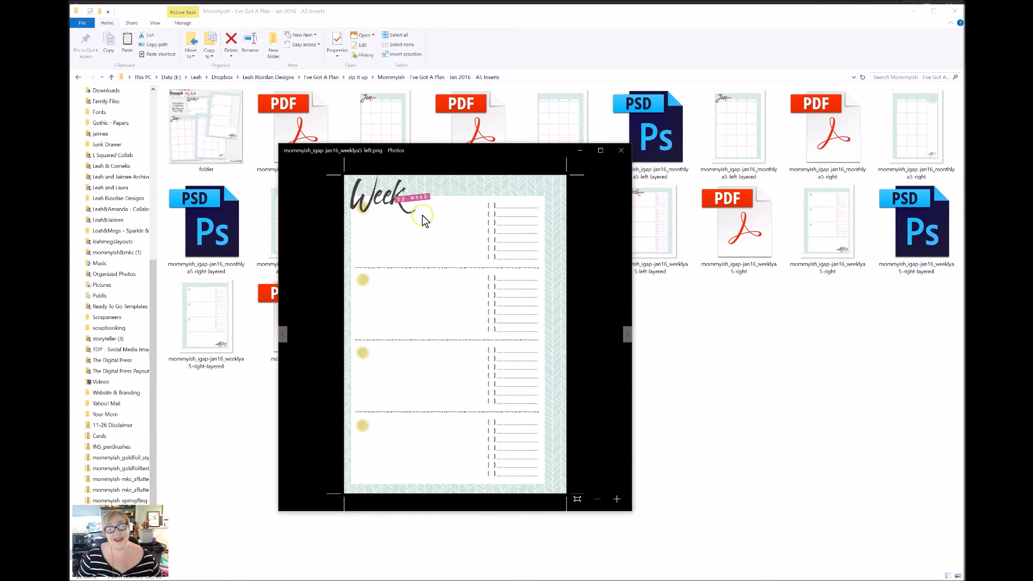
{"action": "mouse_move", "coordinate": [421, 273]}
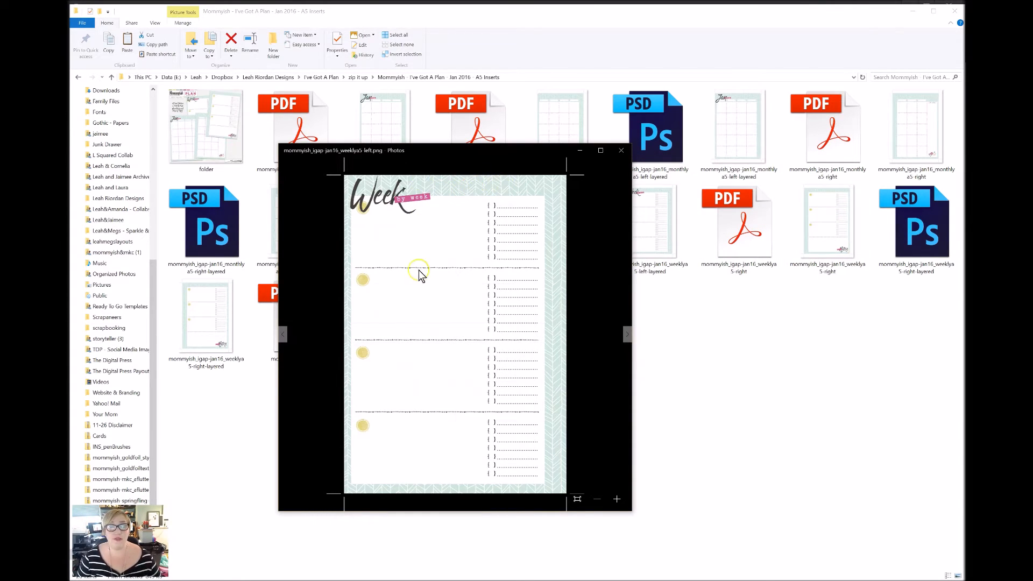
{"action": "mouse_move", "coordinate": [407, 445]}
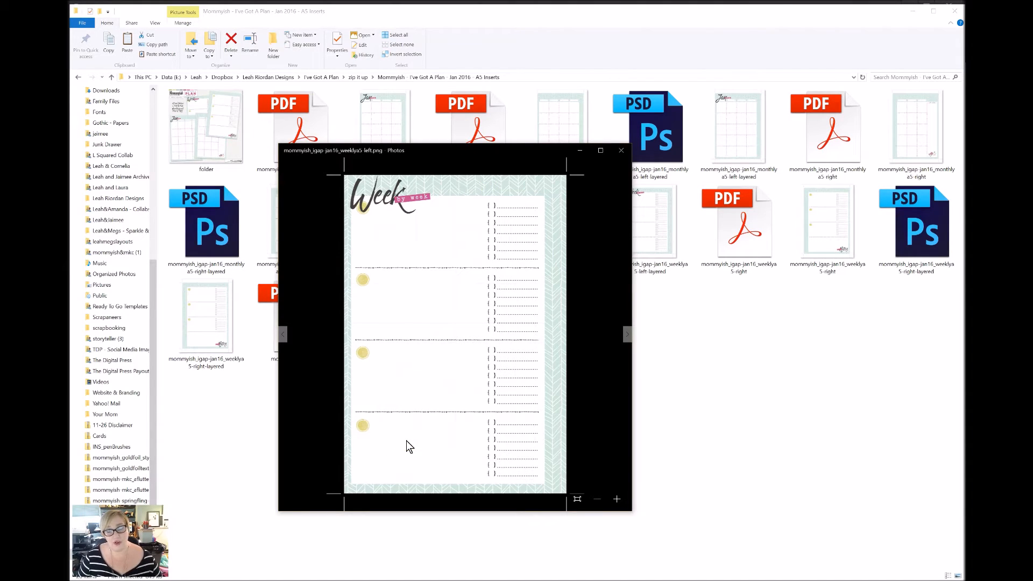
{"action": "left_click", "coordinate": [621, 151]}
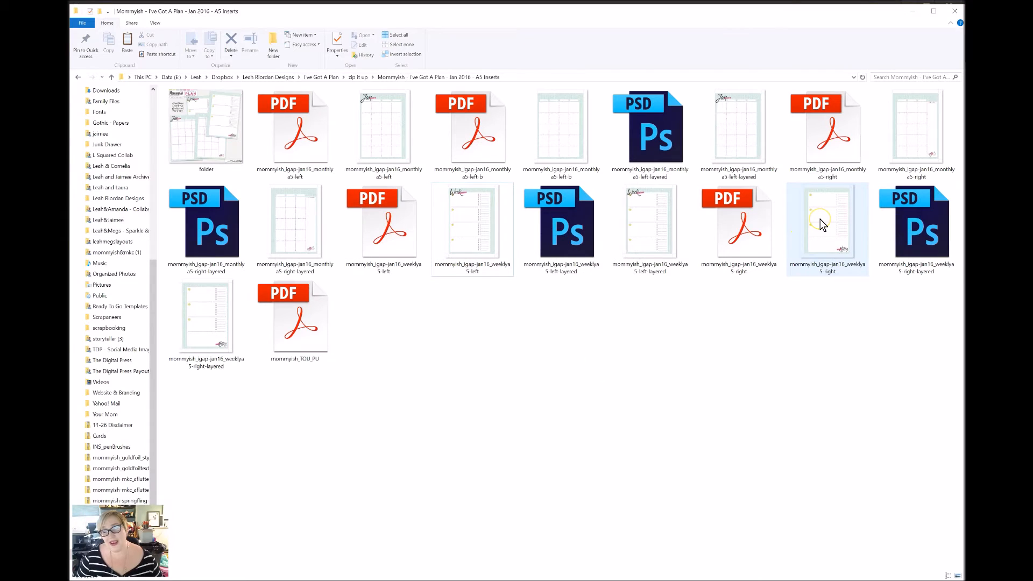
Preview the weekly a5-right PNG with its Notes checklist page in Photos
{"action": "double_click", "coordinate": [827, 227]}
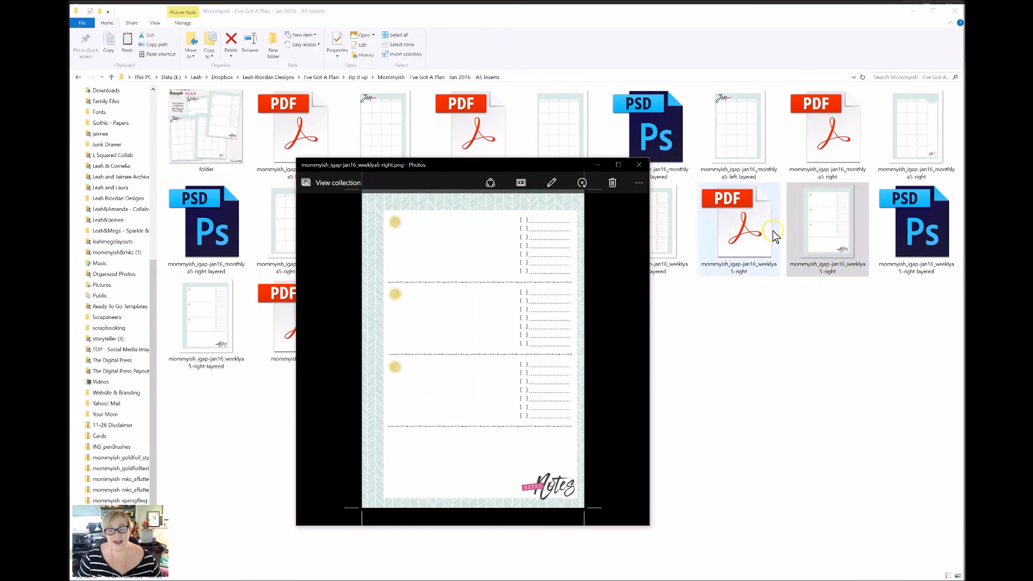
{"action": "mouse_move", "coordinate": [375, 298]}
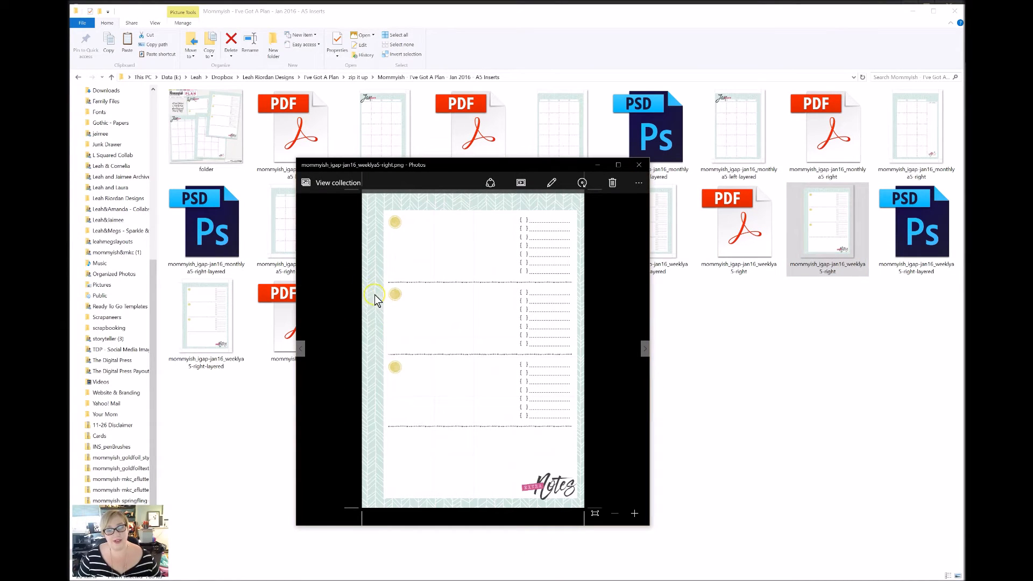
{"action": "mouse_move", "coordinate": [356, 261]}
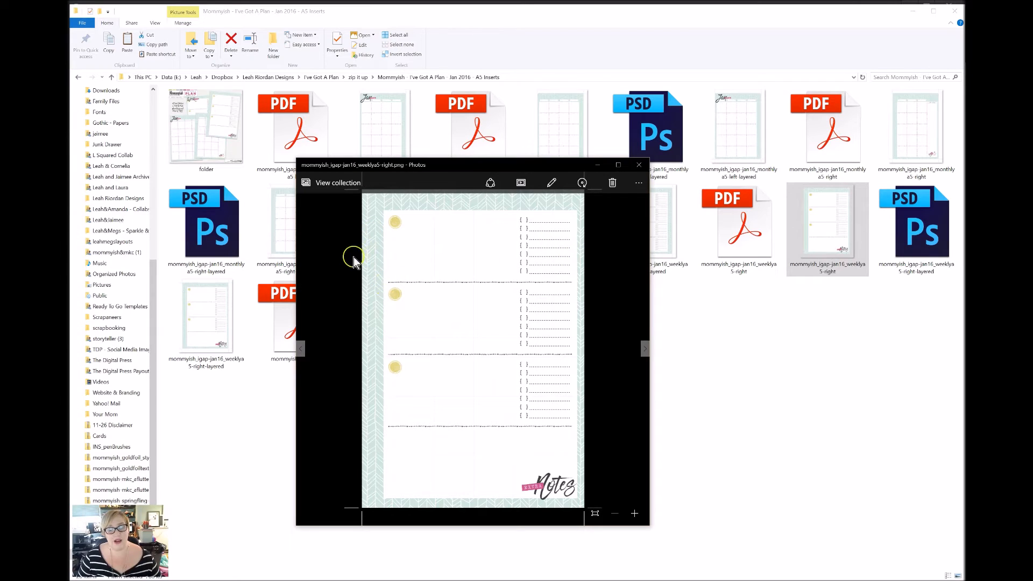
{"action": "mouse_move", "coordinate": [482, 322]}
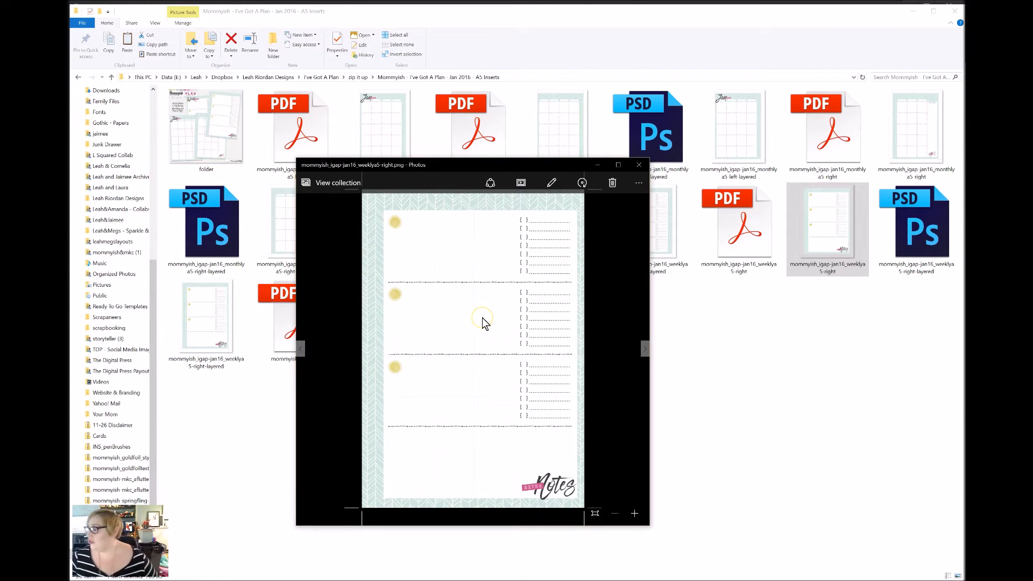
{"action": "mouse_move", "coordinate": [483, 323]}
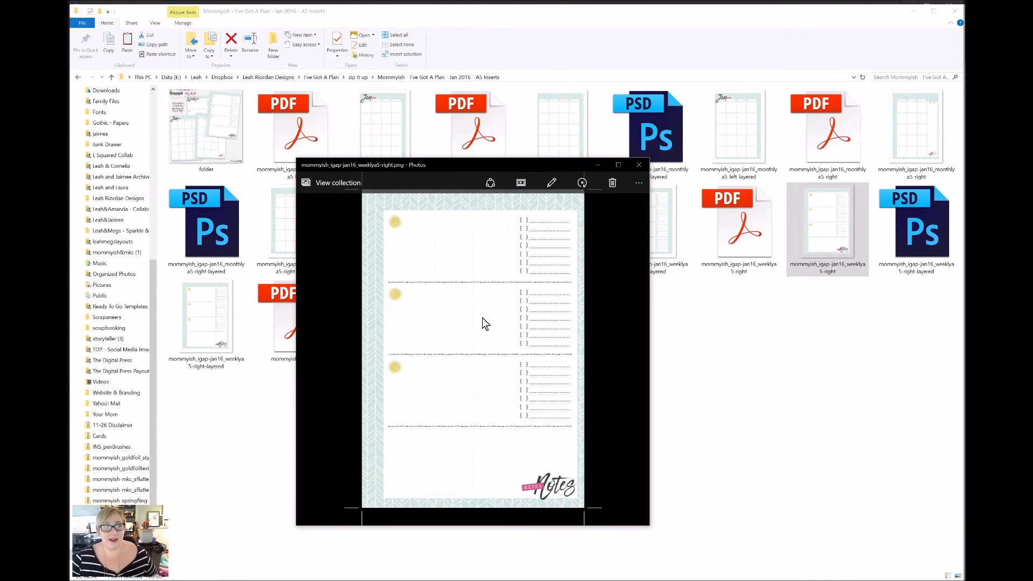
{"action": "mouse_move", "coordinate": [466, 270]}
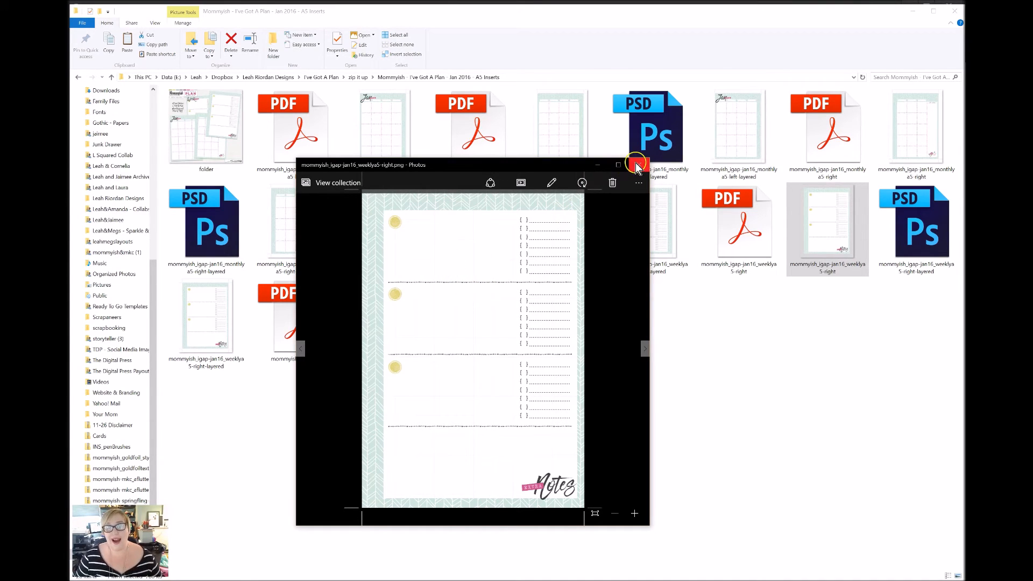
{"action": "mouse_move", "coordinate": [636, 166]}
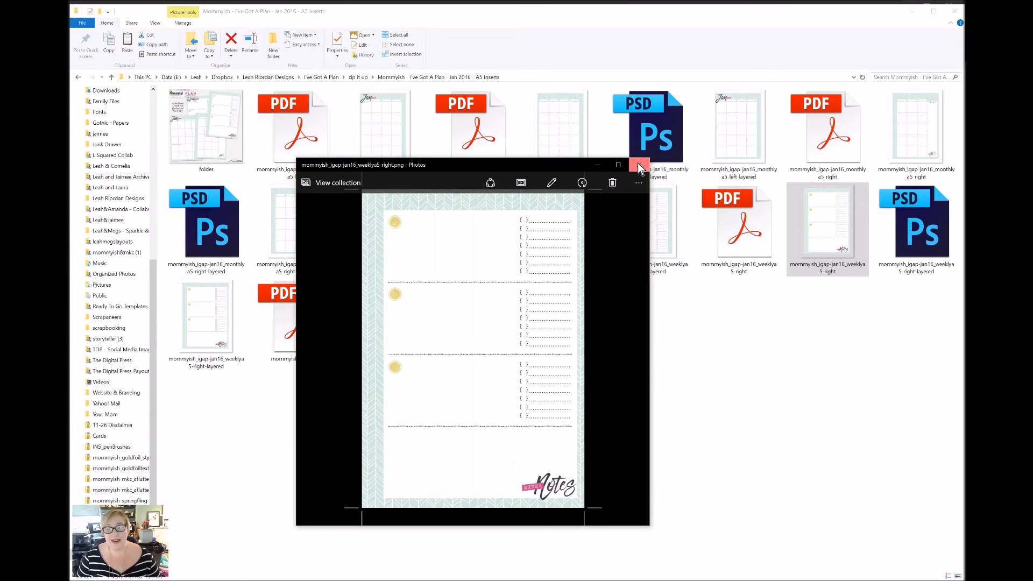
Close the Photos preview and select insert images, ending on weekly a5-left
{"action": "left_click", "coordinate": [638, 165]}
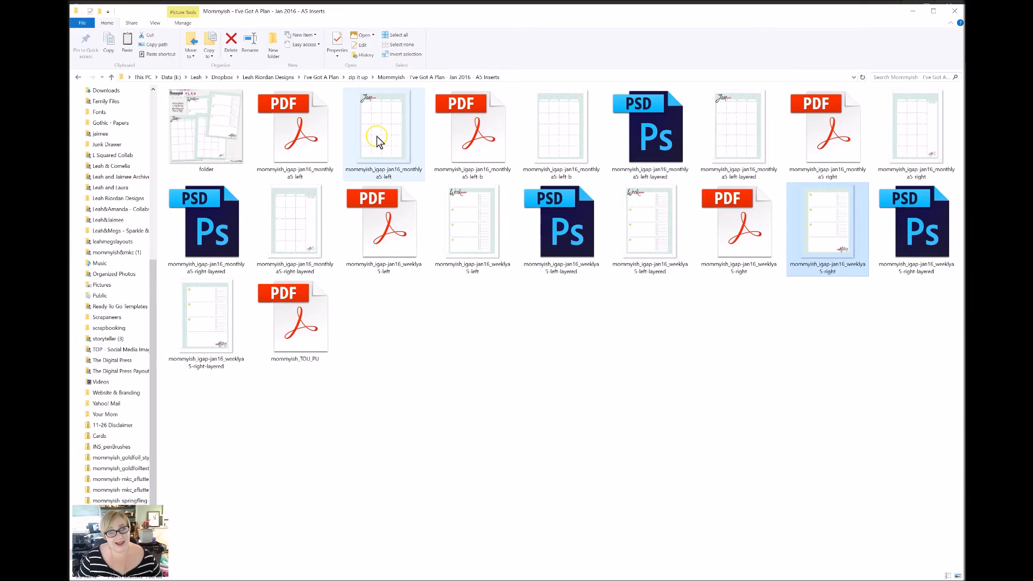
{"action": "left_click", "coordinate": [383, 128]}
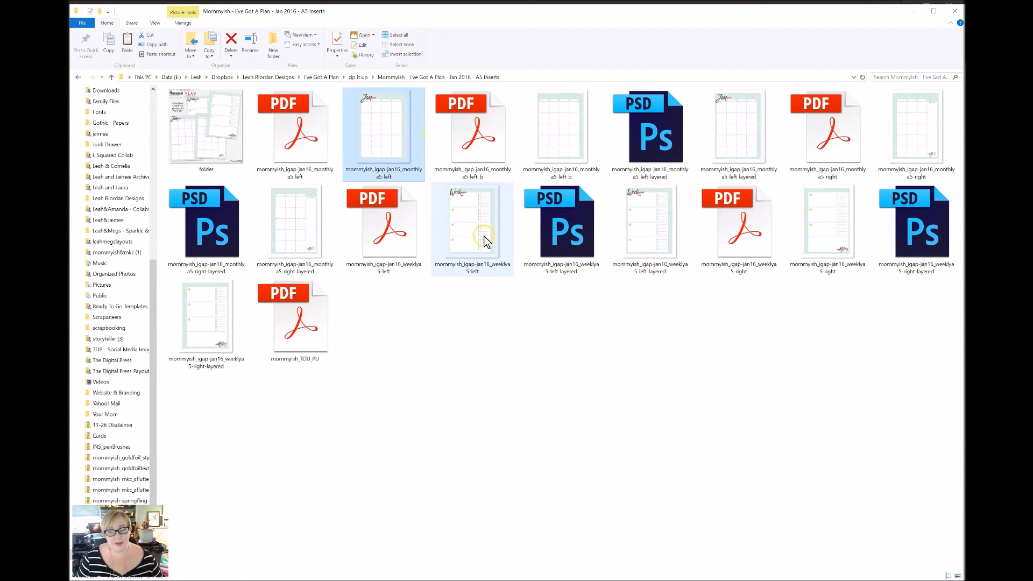
{"action": "mouse_move", "coordinate": [649, 224]}
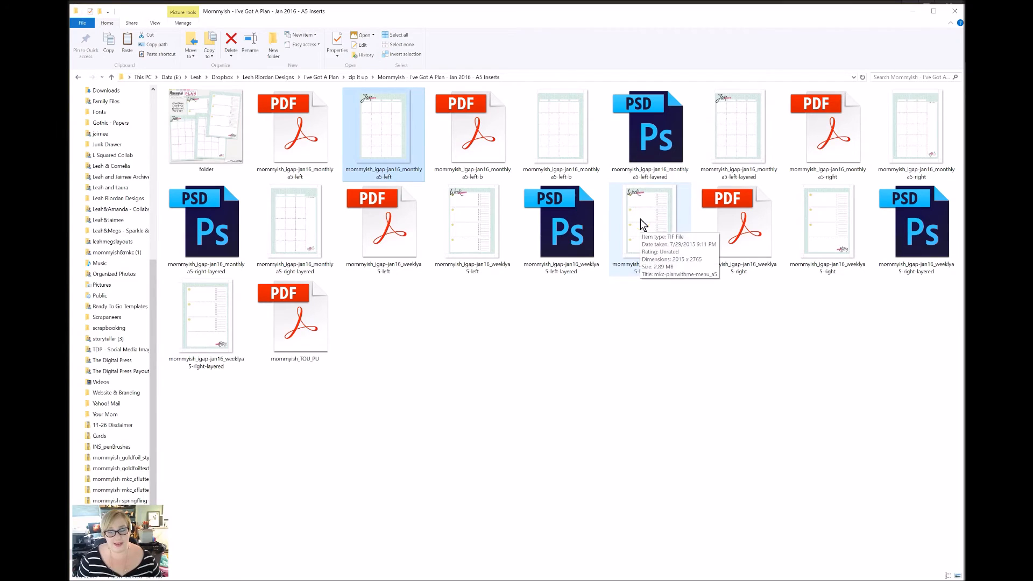
{"action": "left_click", "coordinate": [471, 220]}
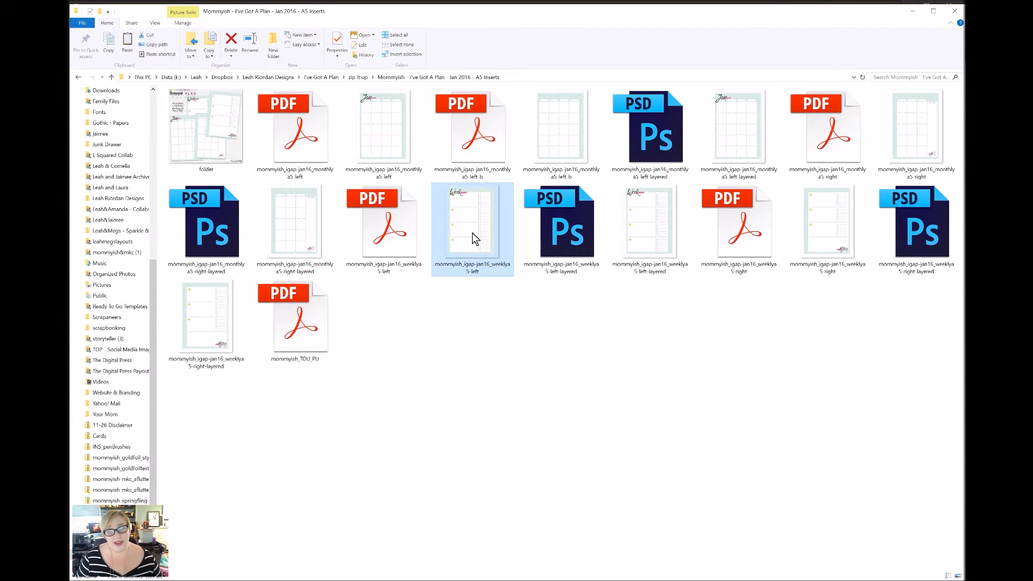
{"action": "mouse_move", "coordinate": [841, 248]}
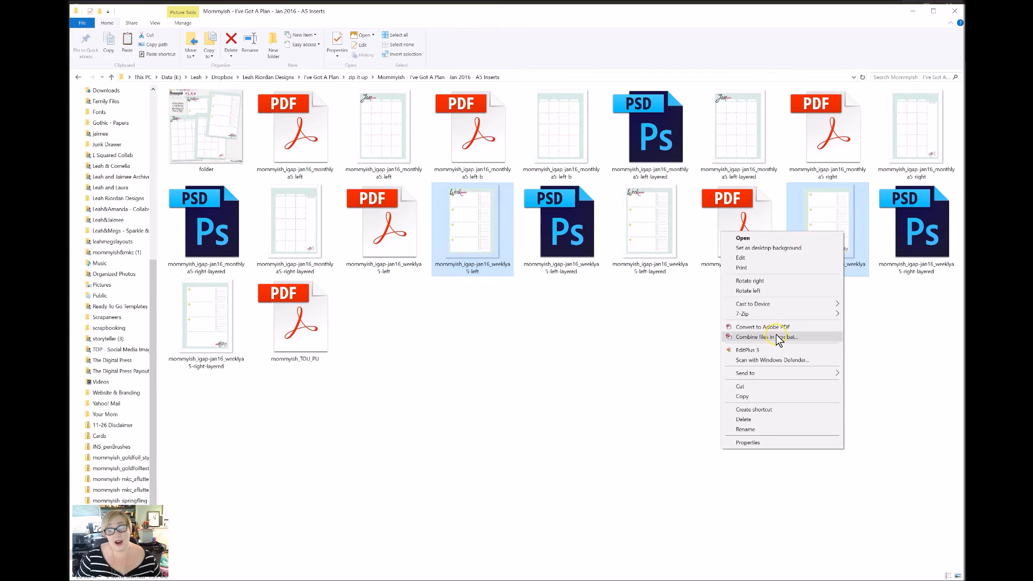
{"action": "mouse_move", "coordinate": [787, 338]}
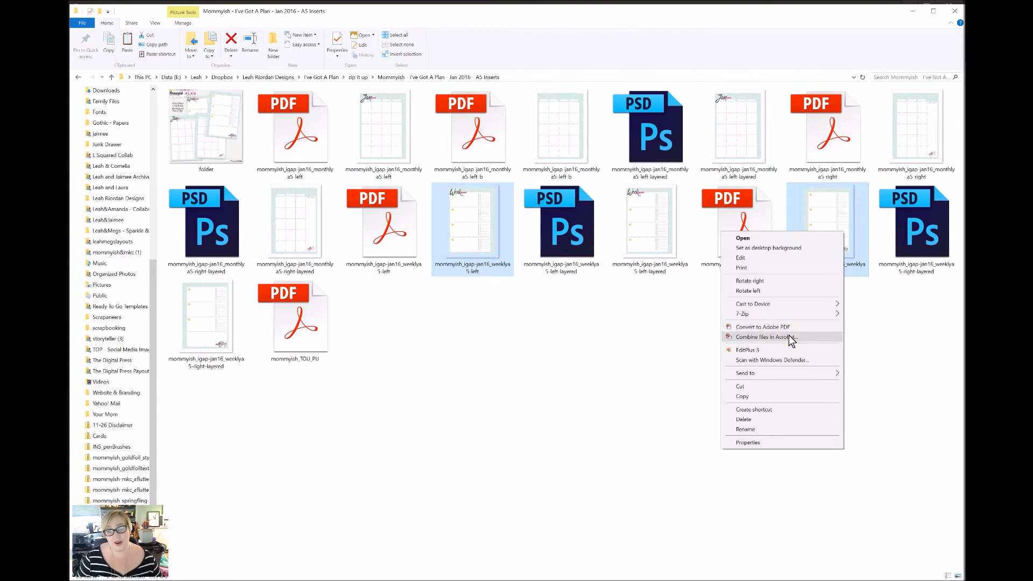
Combine the two weekly PNGs in Acrobat using the Larger File Size quality option
{"action": "left_click", "coordinate": [765, 336]}
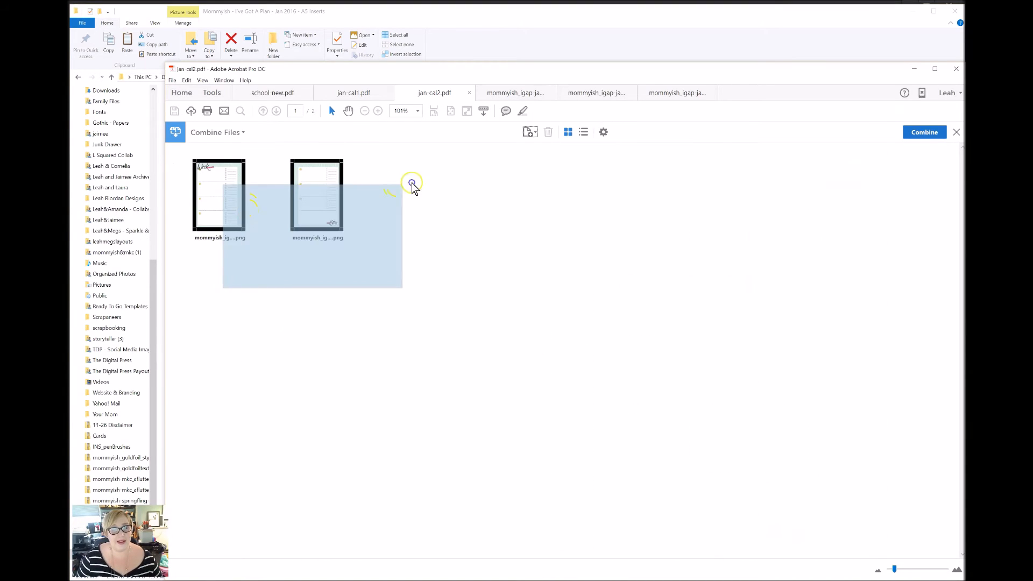
{"action": "left_click", "coordinate": [602, 131]}
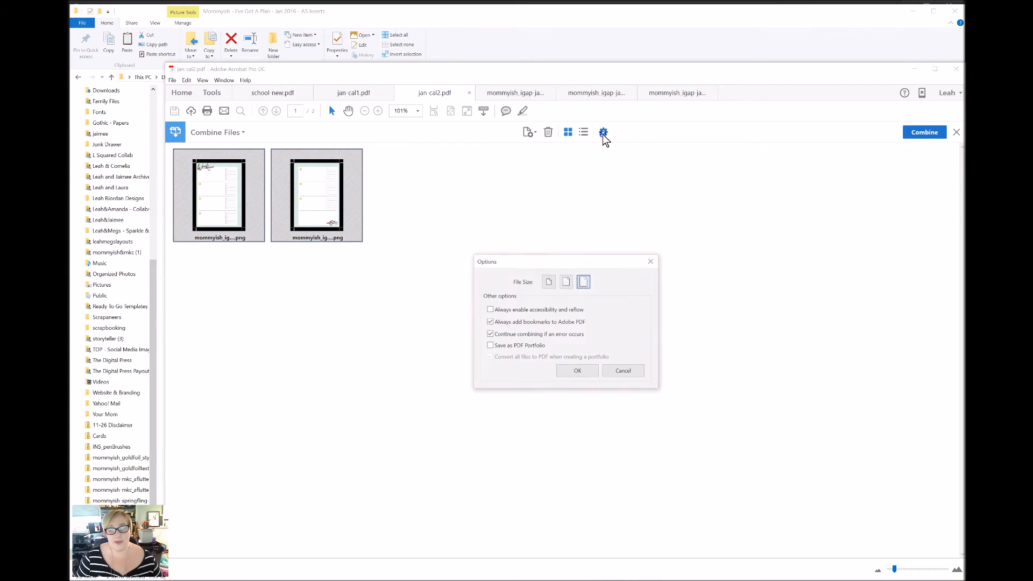
{"action": "mouse_move", "coordinate": [582, 282]}
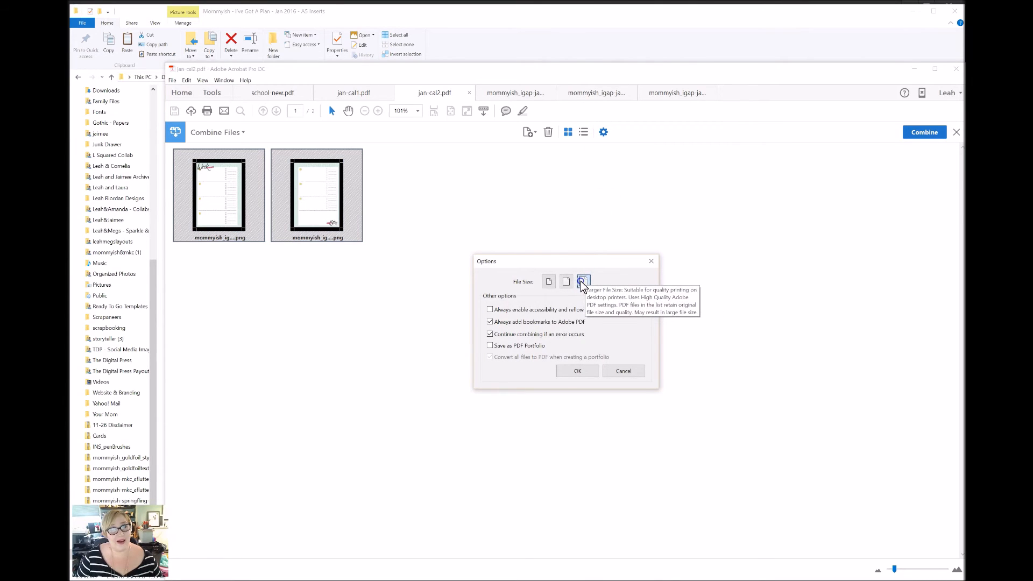
{"action": "mouse_move", "coordinate": [570, 385]}
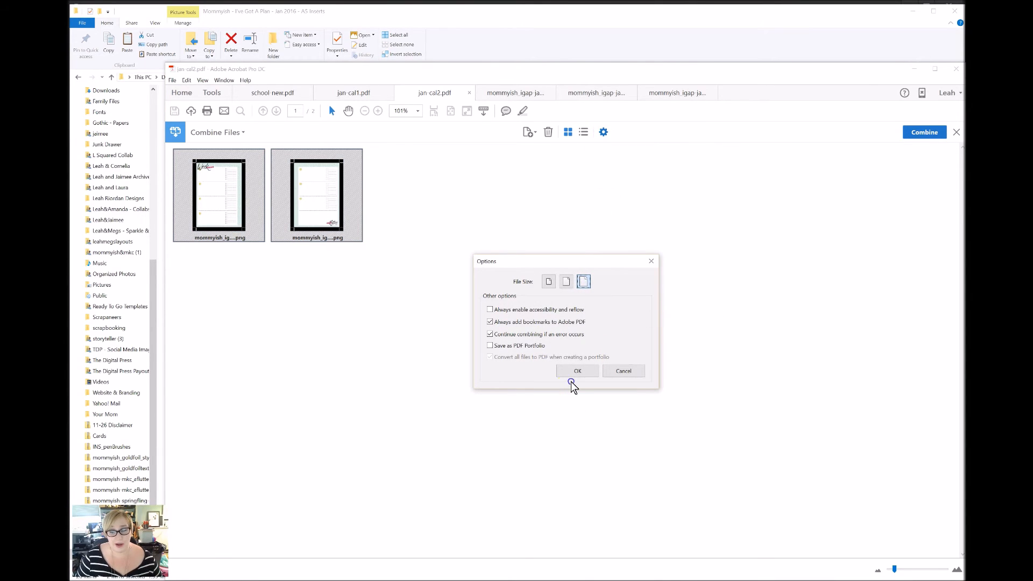
{"action": "mouse_move", "coordinate": [577, 371]}
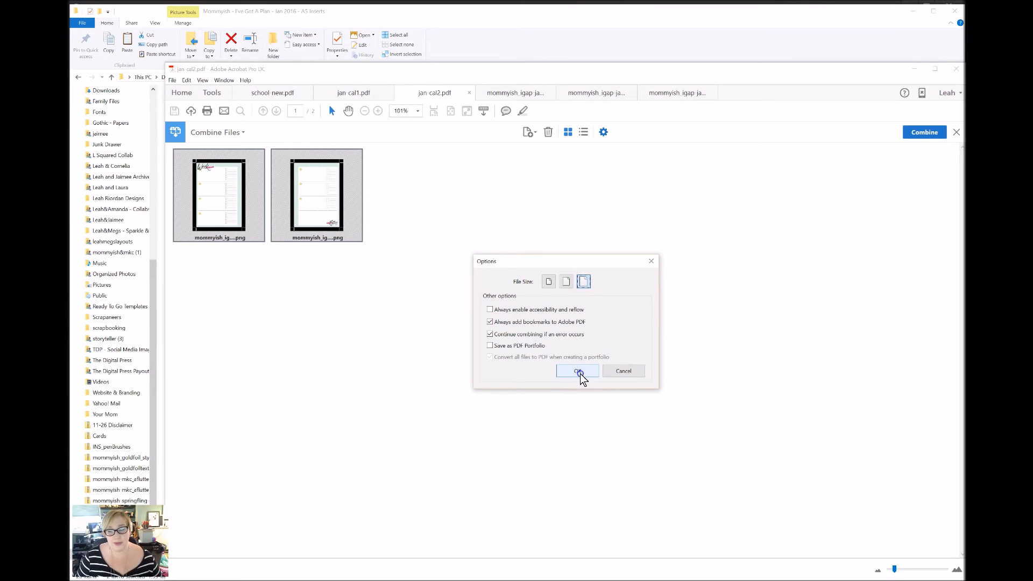
{"action": "left_click", "coordinate": [577, 371]}
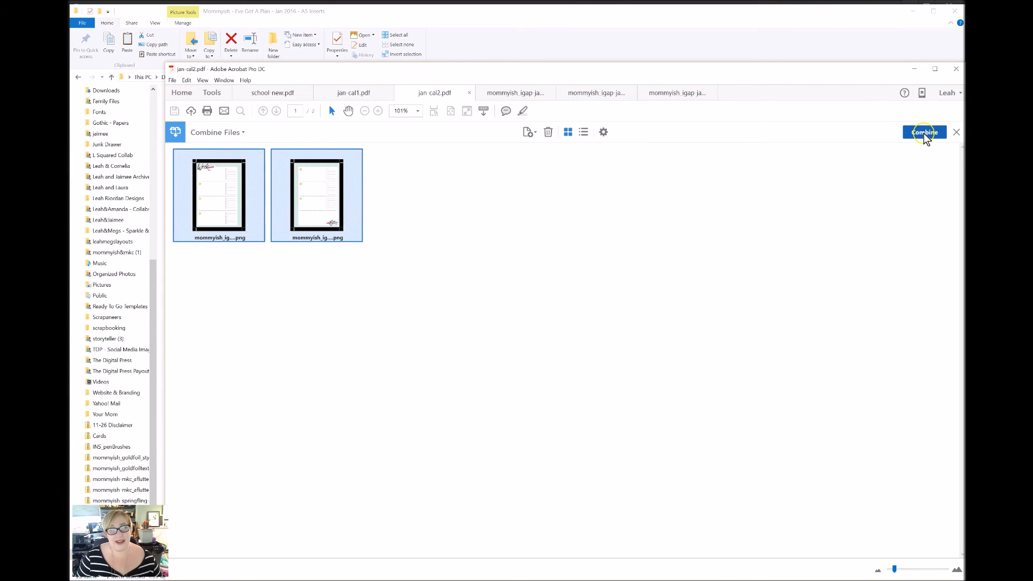
{"action": "left_click", "coordinate": [924, 132]}
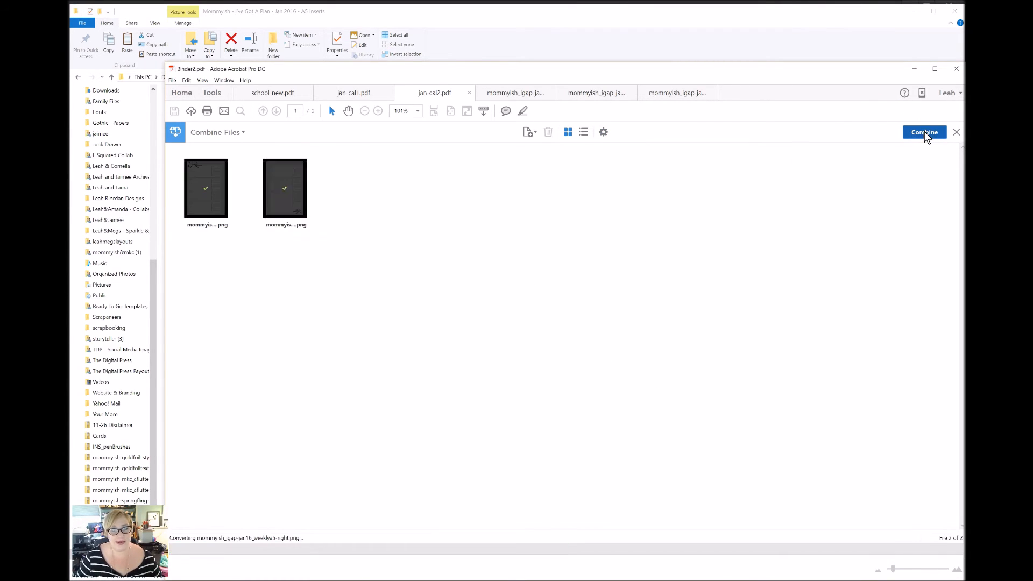
{"action": "left_click", "coordinate": [923, 131]}
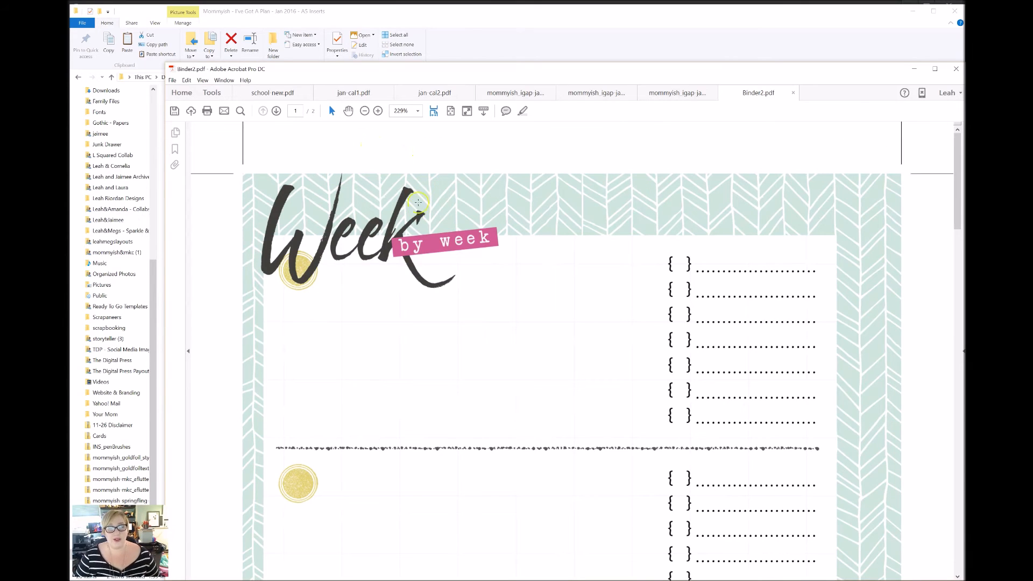
{"action": "scroll", "scroll_direction": "down", "scroll_amount": 3}
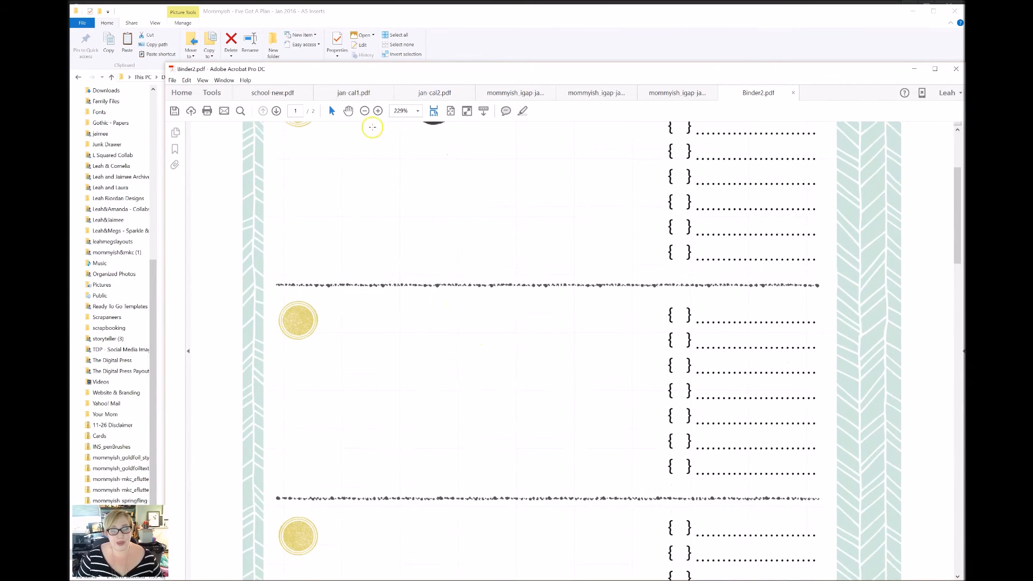
{"action": "left_click", "coordinate": [365, 110]}
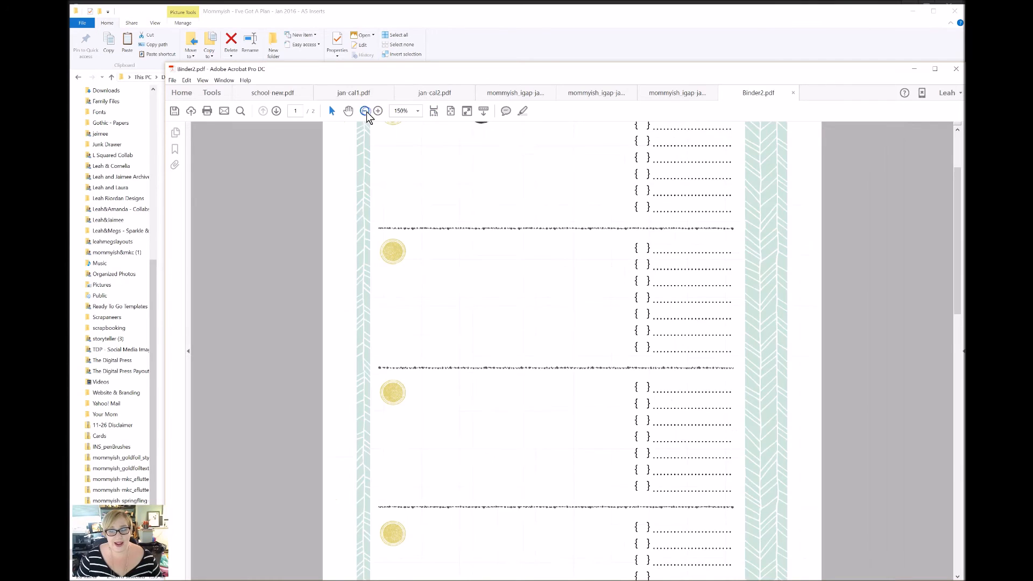
{"action": "left_click", "coordinate": [365, 111]}
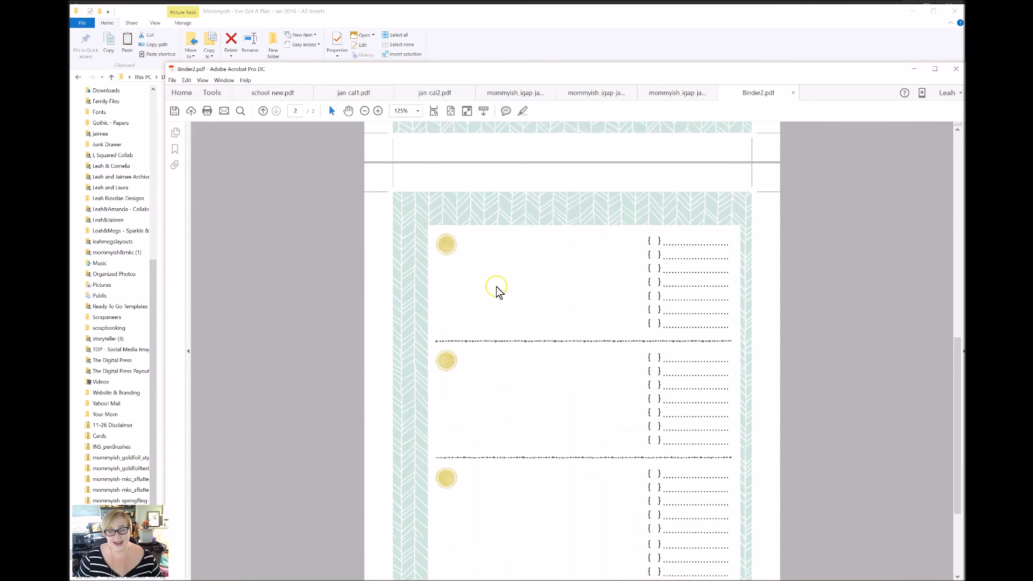
{"action": "scroll", "scroll_direction": "down", "scroll_amount": 3}
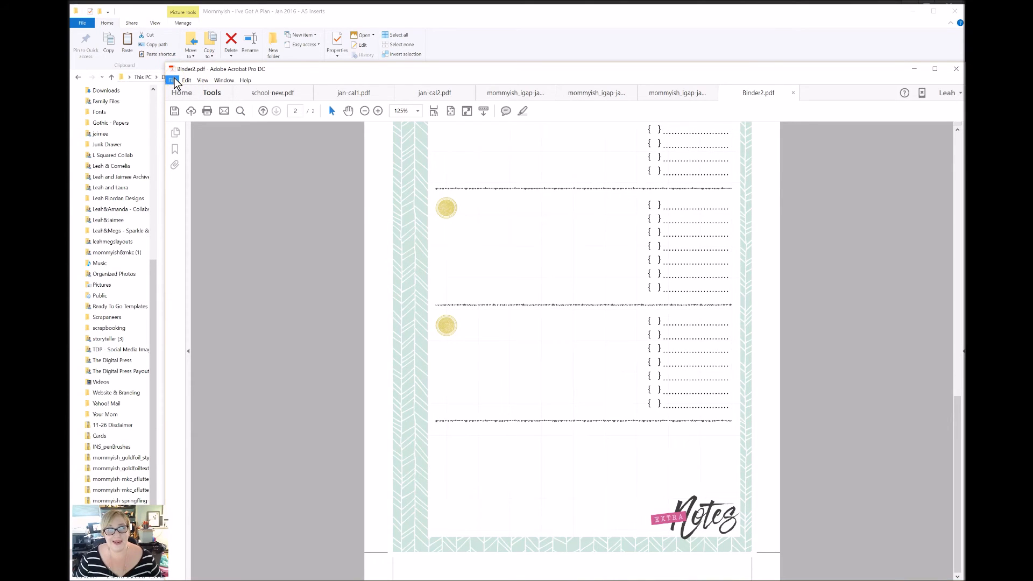
{"action": "mouse_move", "coordinate": [236, 234]}
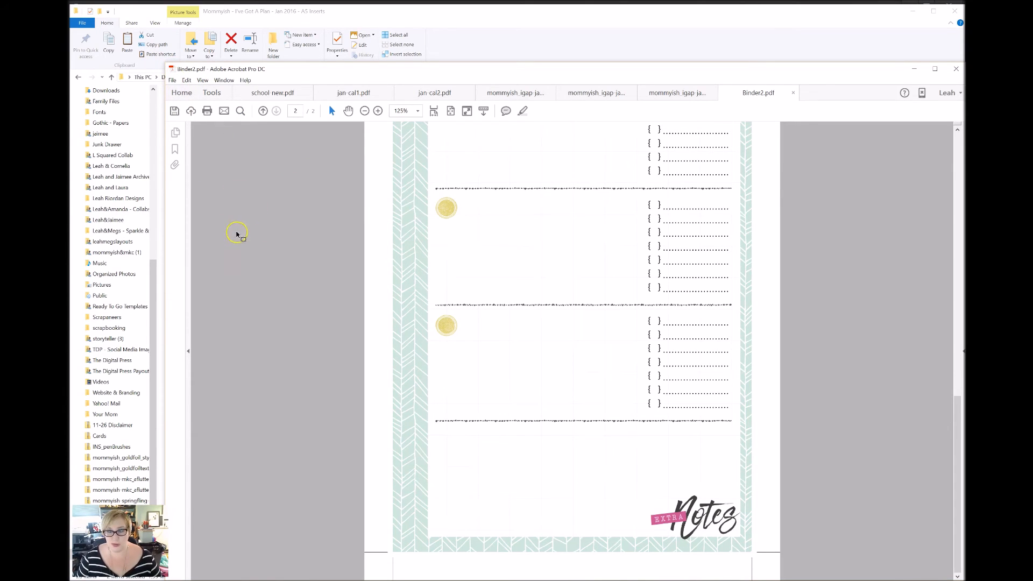
{"action": "mouse_move", "coordinate": [377, 185]}
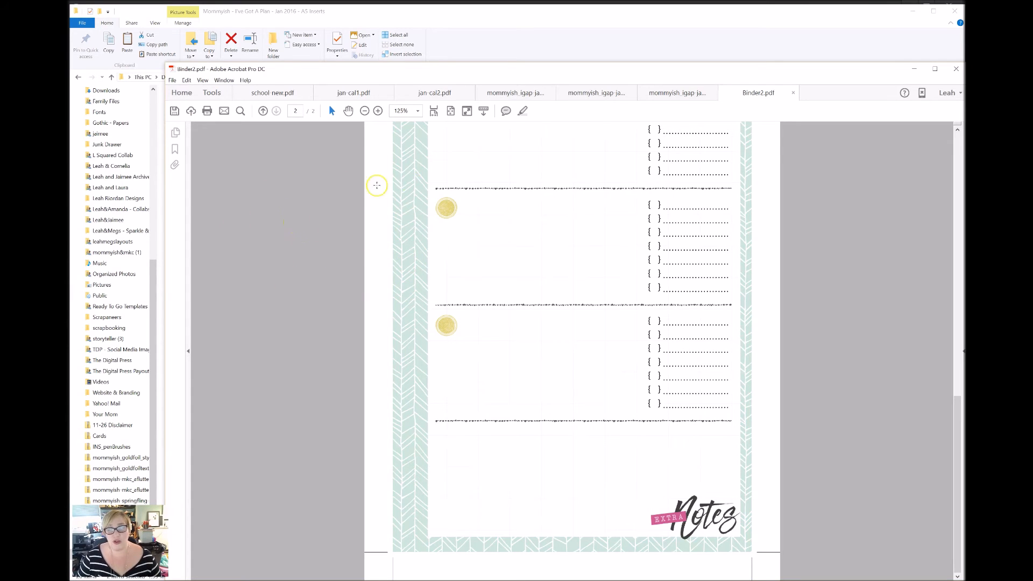
{"action": "mouse_move", "coordinate": [490, 171]}
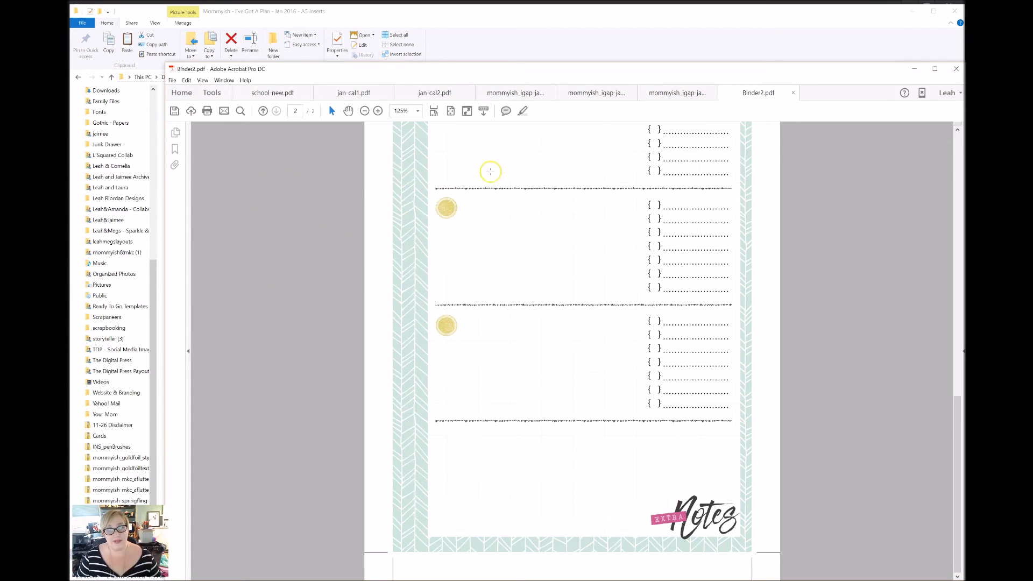
{"action": "scroll", "scroll_direction": "up", "scroll_amount": 3}
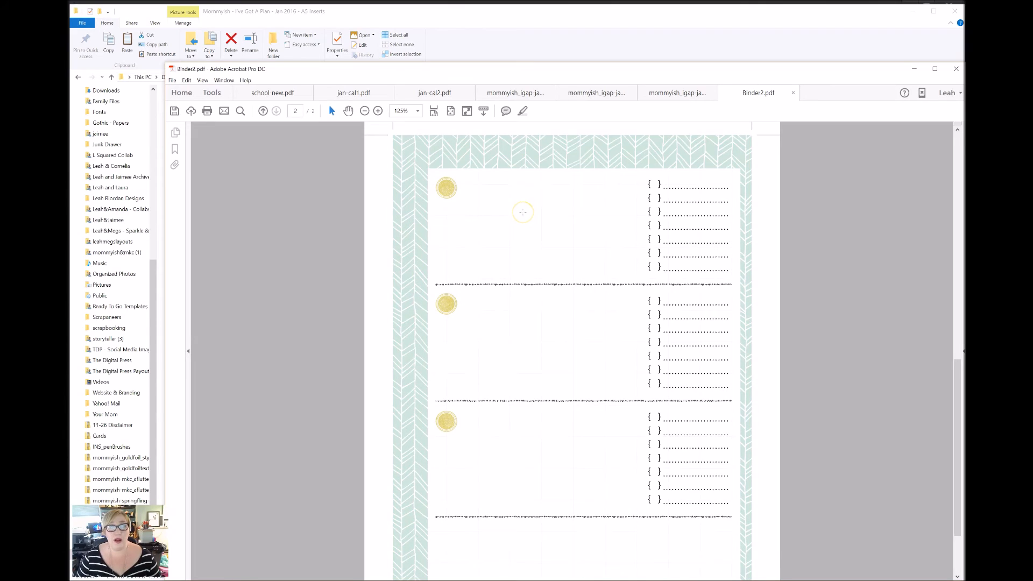
{"action": "mouse_move", "coordinate": [555, 132]}
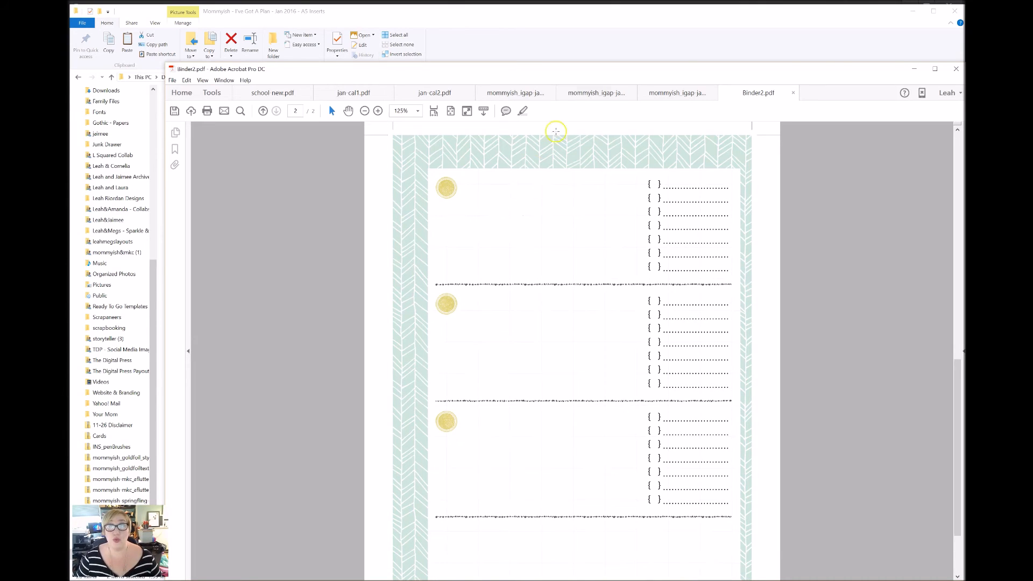
{"action": "left_click", "coordinate": [955, 69]}
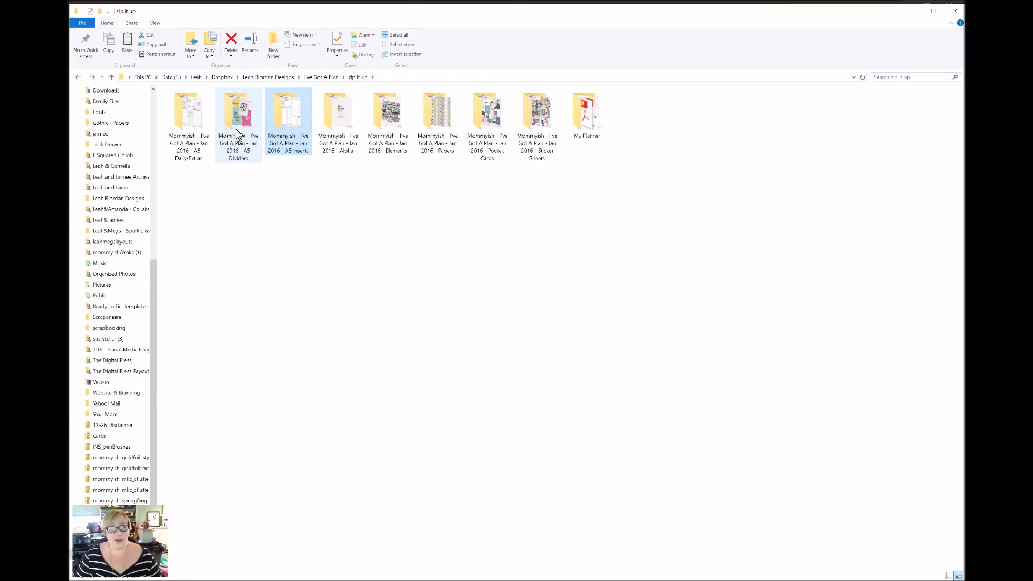
Show the A5 Dividers folder's front, back and PDF files as Extra large icons
{"action": "double_click", "coordinate": [237, 112]}
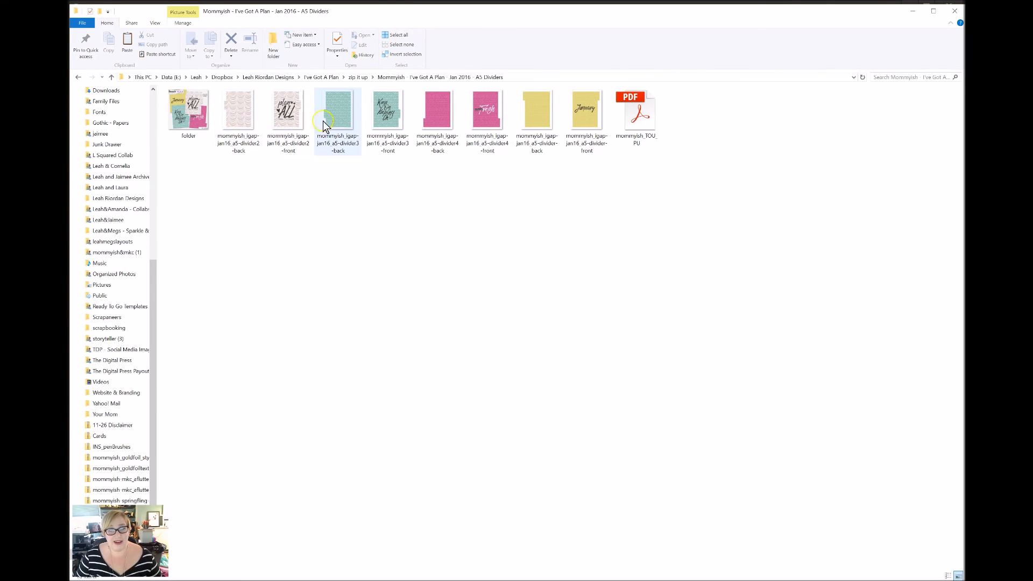
{"action": "mouse_move", "coordinate": [338, 125]}
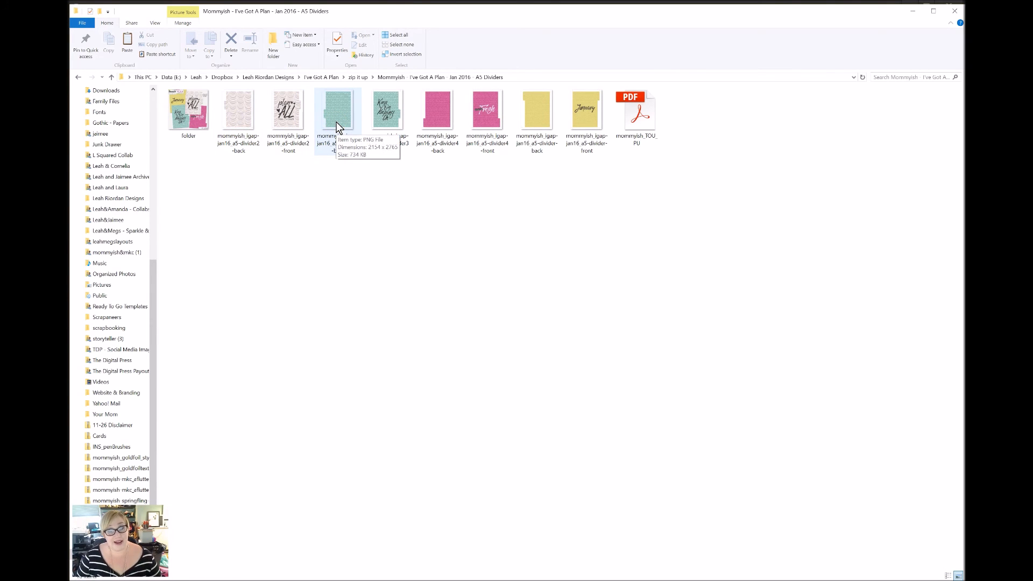
{"action": "mouse_move", "coordinate": [335, 139]}
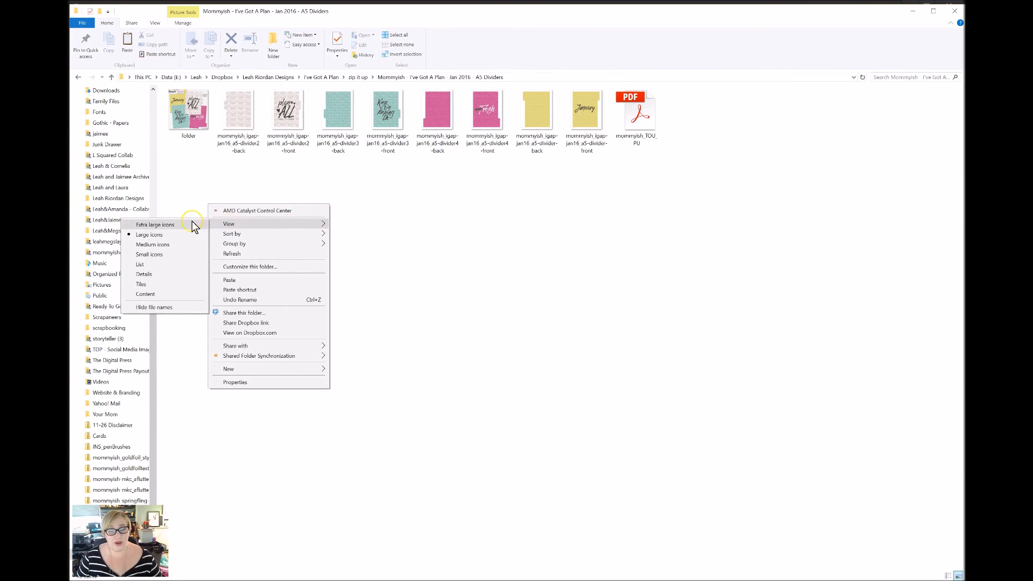
{"action": "left_click", "coordinate": [155, 225]}
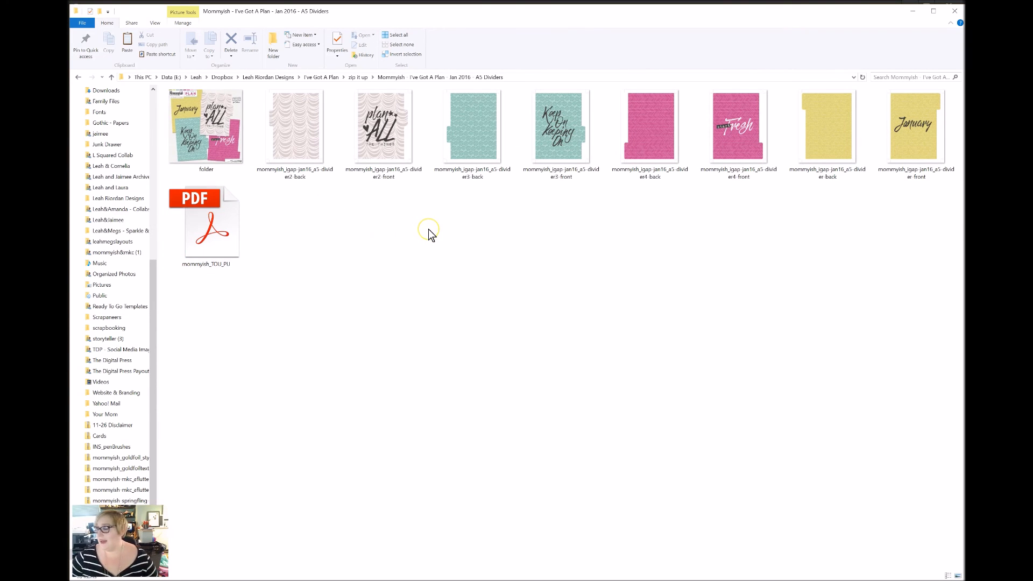
{"action": "mouse_move", "coordinate": [428, 234]}
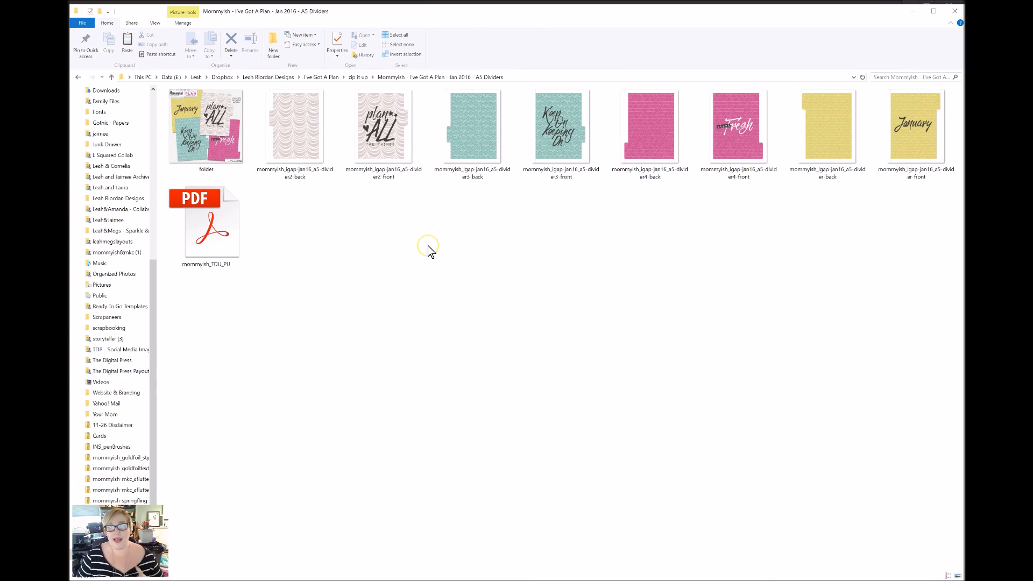
{"action": "mouse_move", "coordinate": [933, 11]}
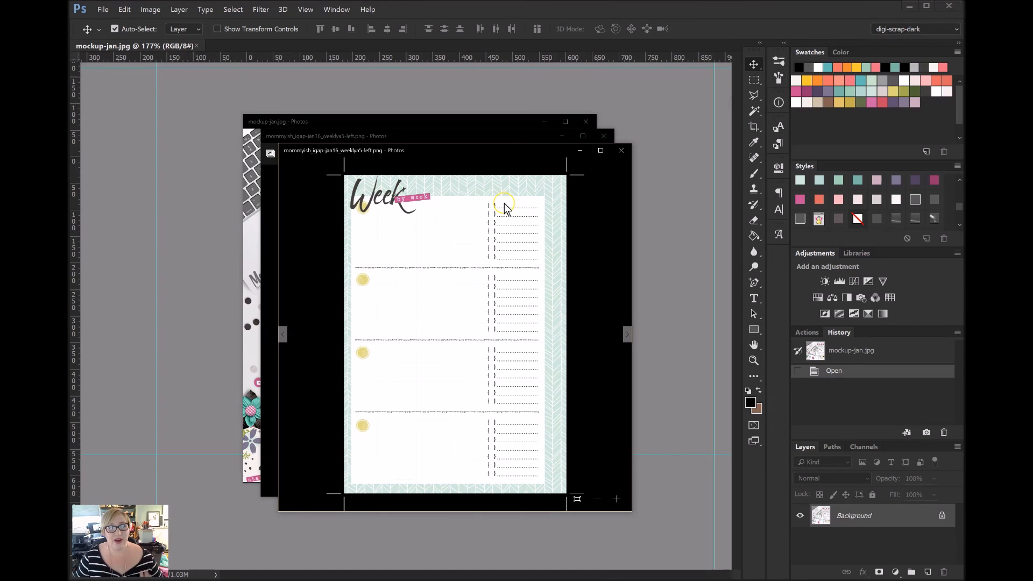
{"action": "mouse_move", "coordinate": [620, 154]}
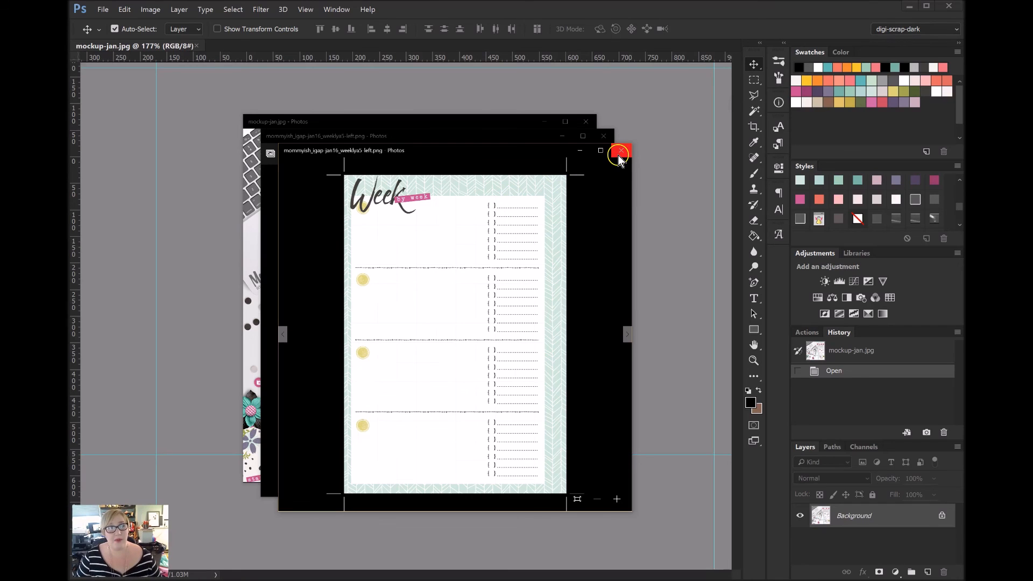
{"action": "mouse_move", "coordinate": [620, 154]}
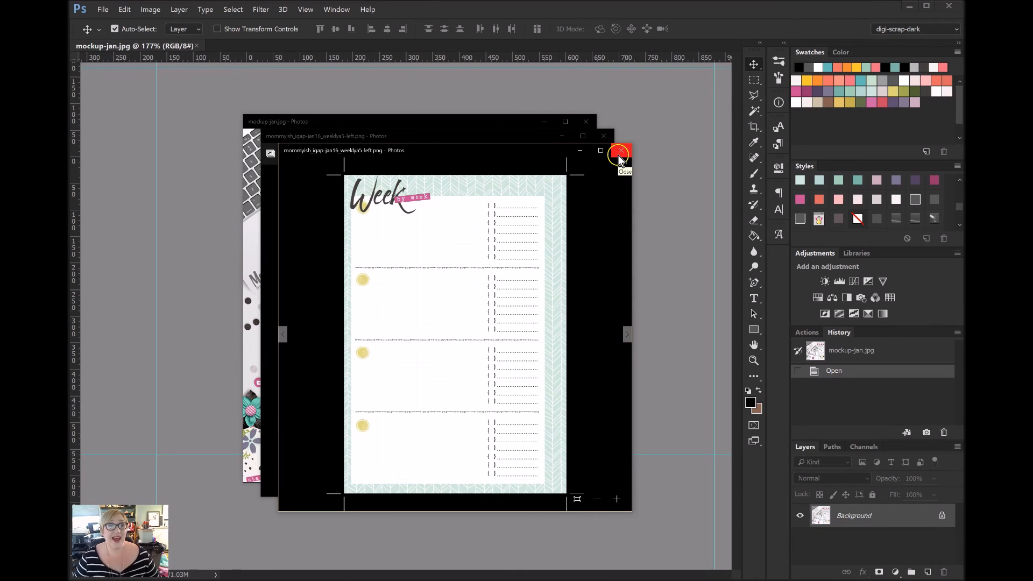